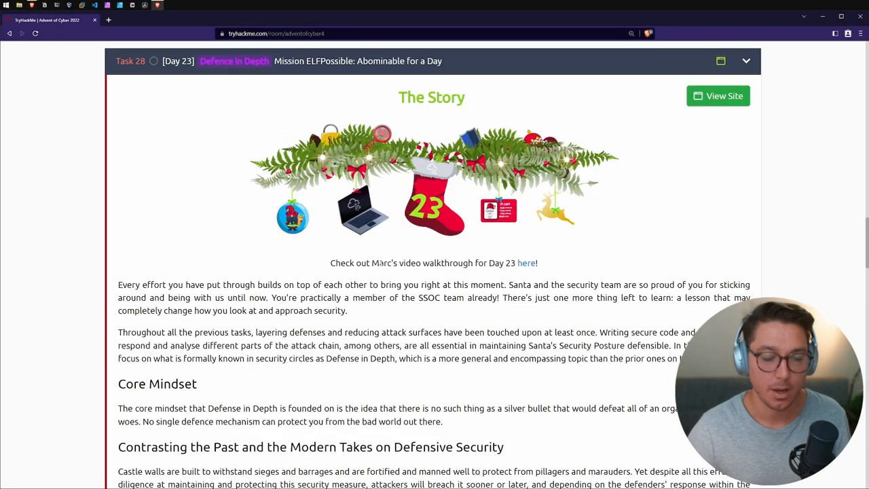
- Read and highlight the Defence in Depth intro: no silver bullet, castle analogy, single point of failure
double_click(380, 263)
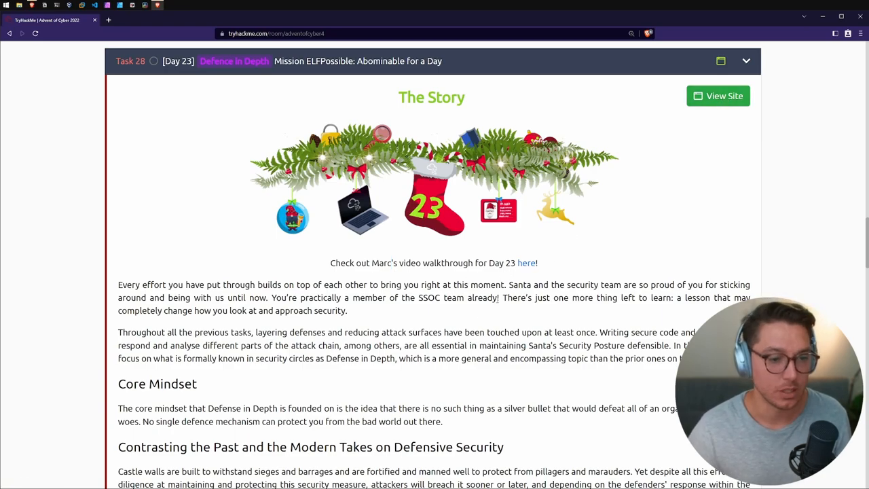
scroll(down, 3)
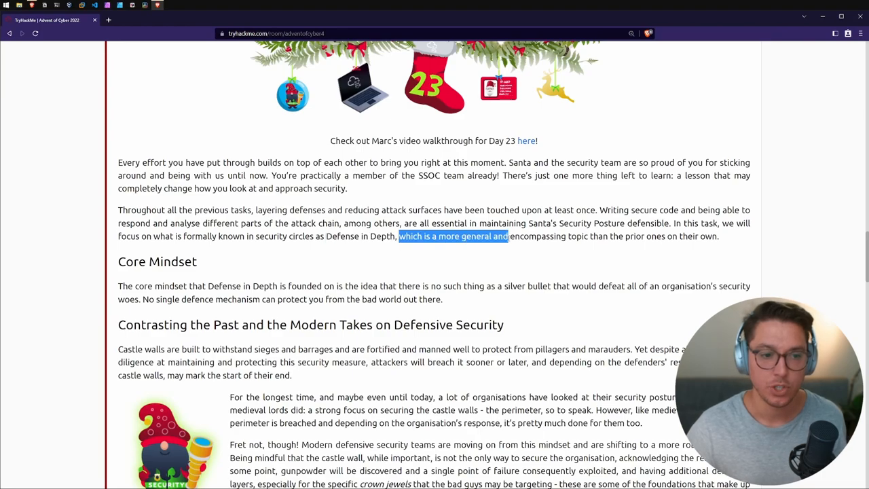
drag(508, 237, 596, 236)
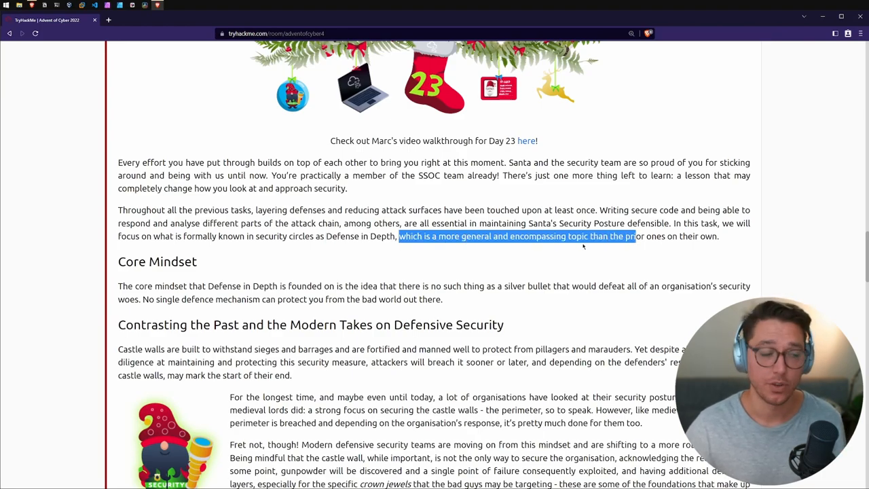
scroll(down, 3)
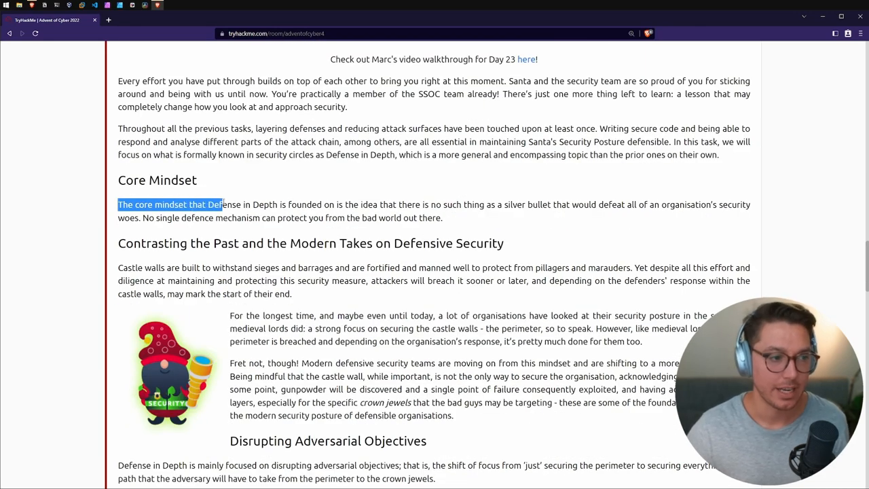
drag(223, 204, 353, 204)
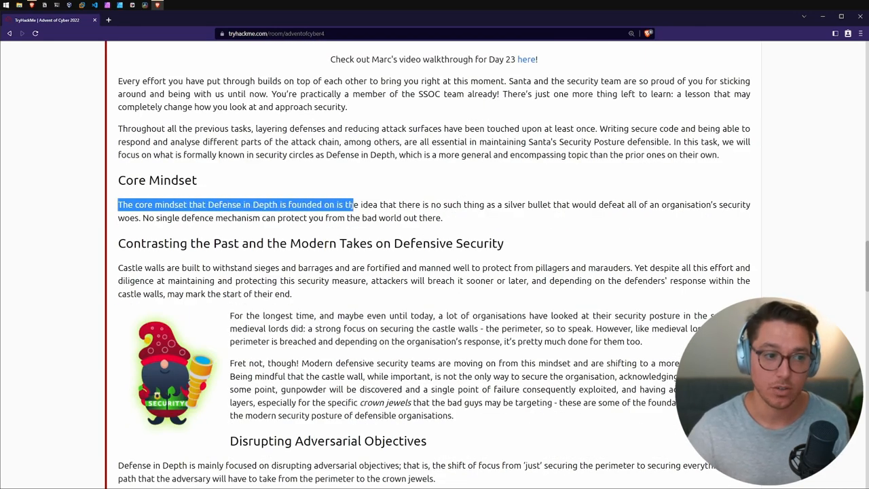
drag(353, 204, 440, 204)
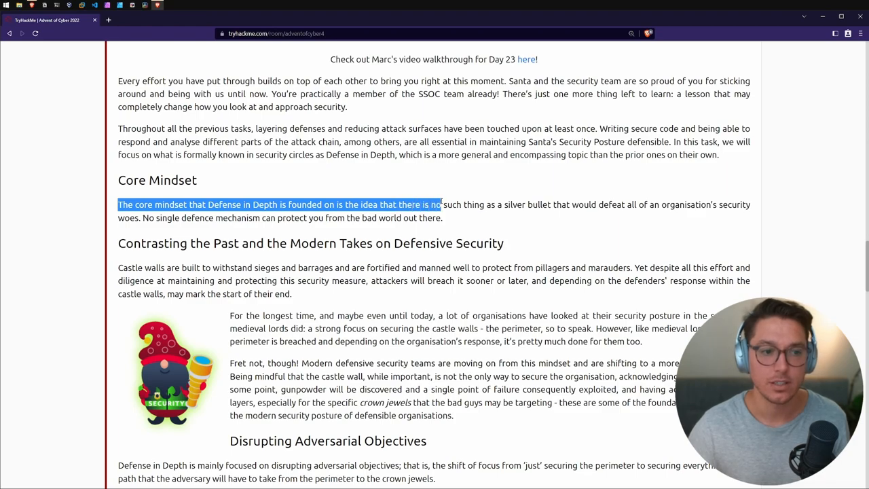
drag(441, 203, 491, 203)
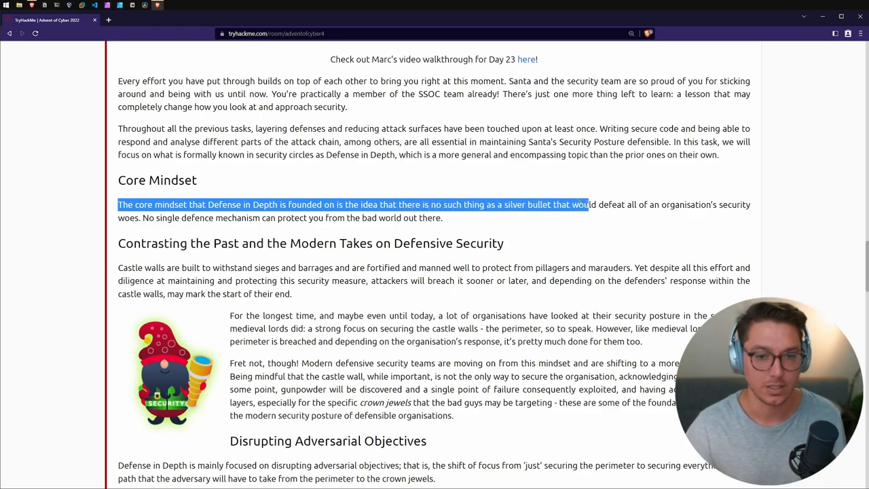
drag(142, 217, 231, 218)
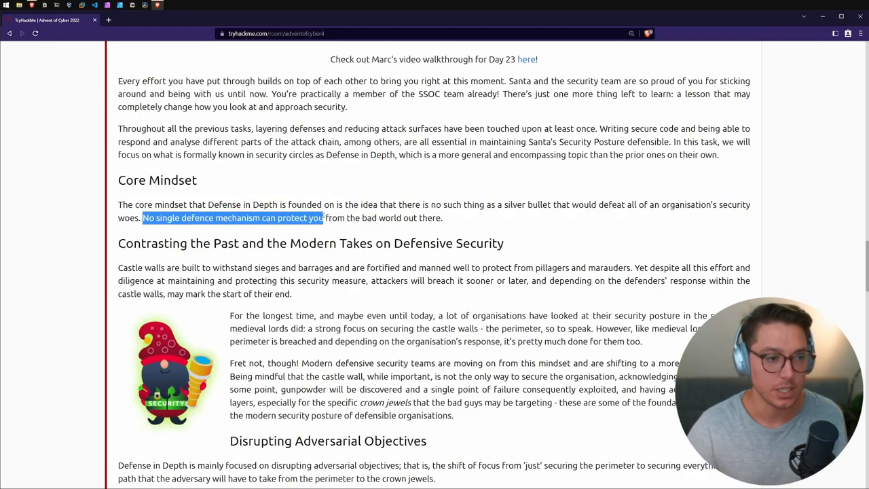
scroll(down, 3)
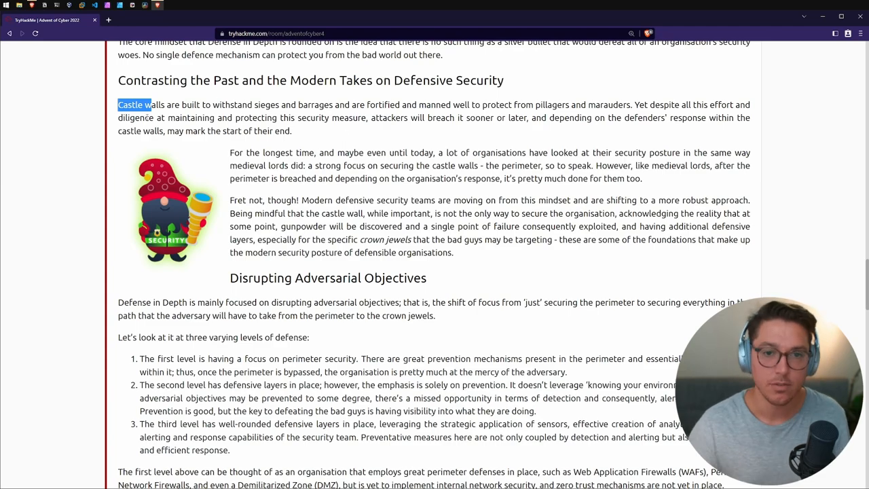
double_click(185, 117)
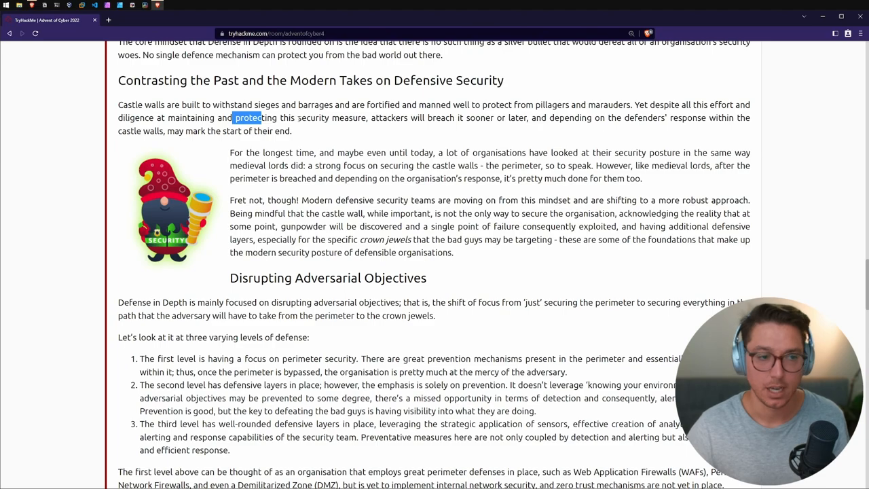
drag(372, 117, 500, 116)
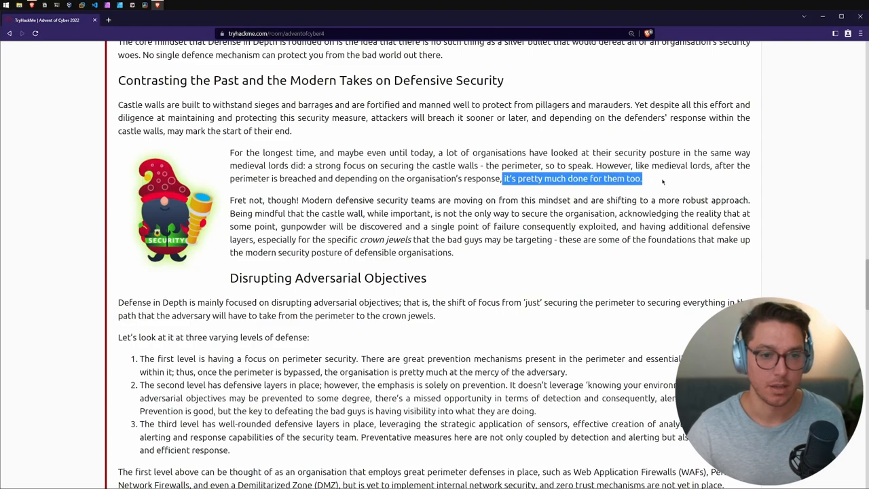
scroll(down, 3)
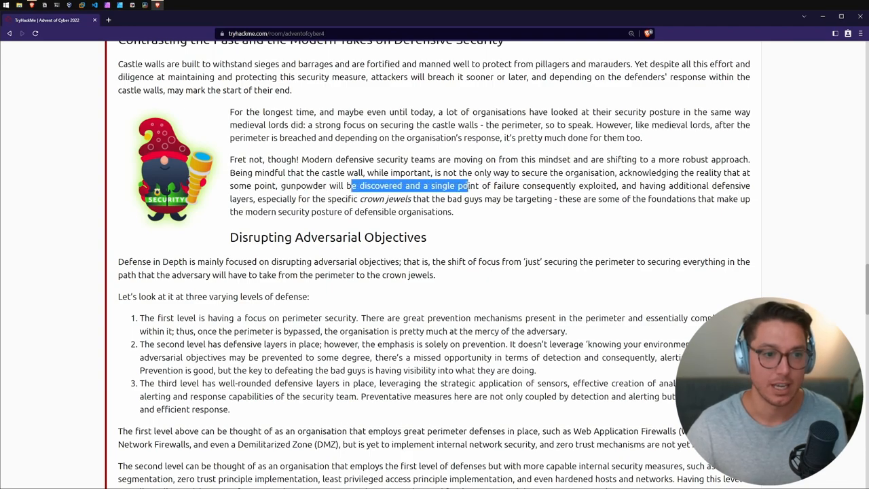
drag(475, 184, 584, 185)
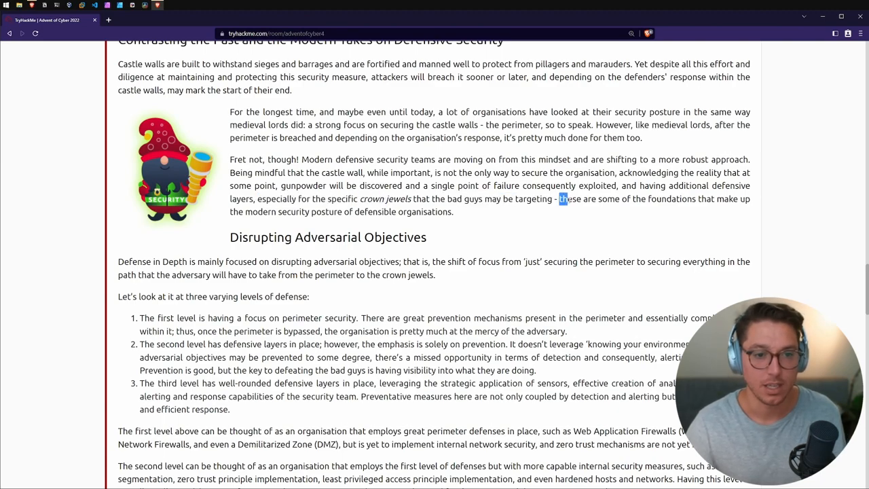
drag(560, 198, 270, 212)
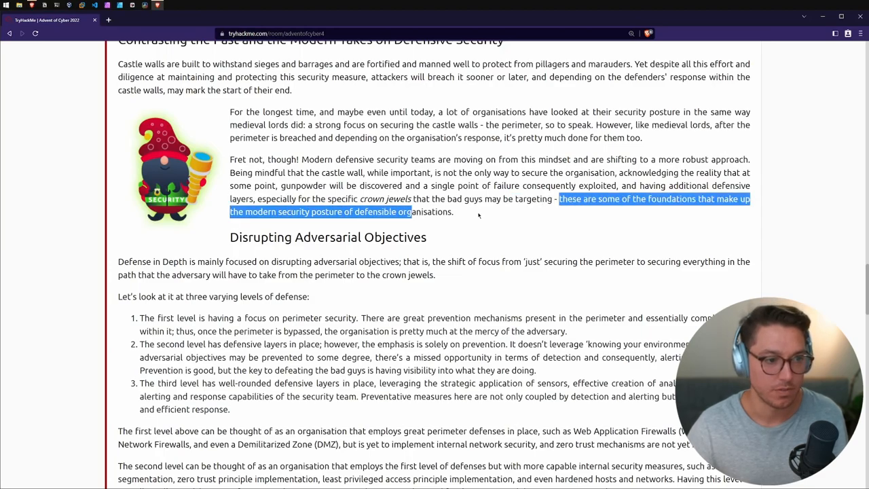
- Read and highlight the security levels text: DMZ, zero trust, hardened hosts, detection and response
scroll(down, 3)
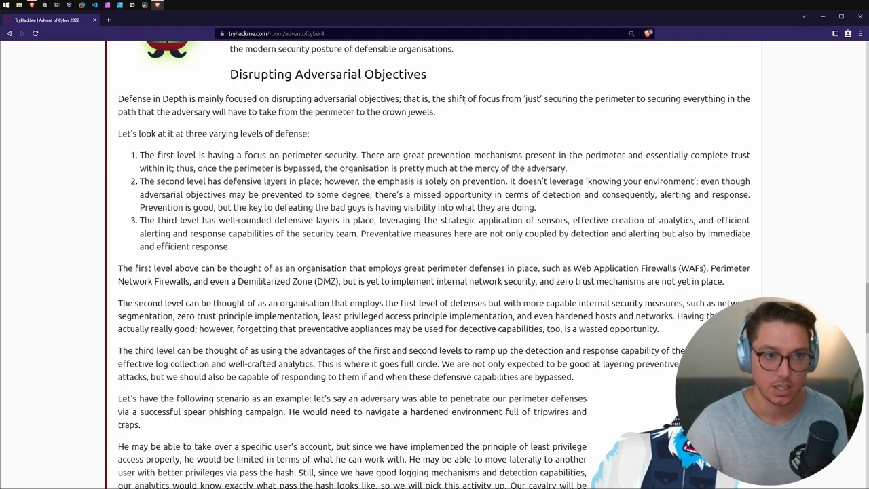
mouse_move(597, 107)
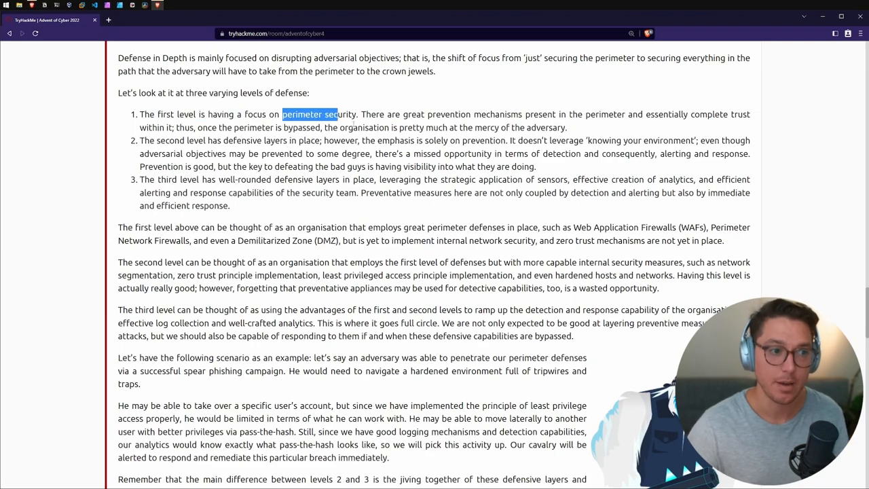
double_click(174, 140)
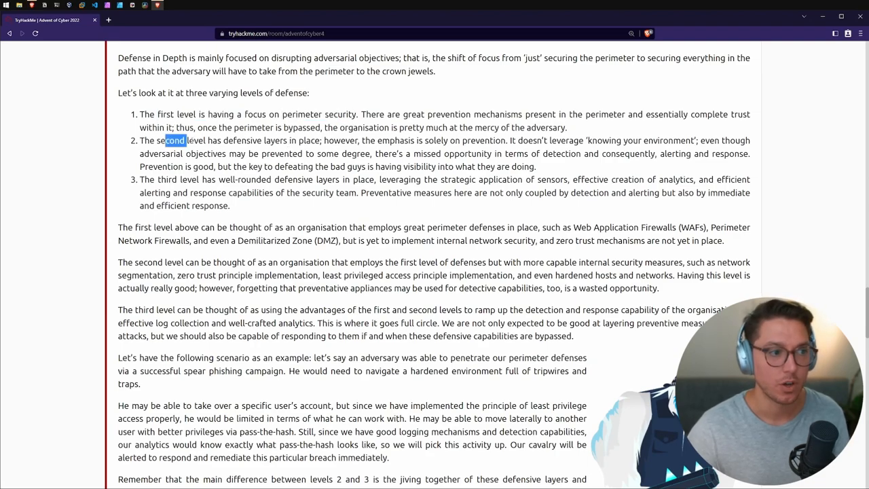
drag(185, 140, 201, 140)
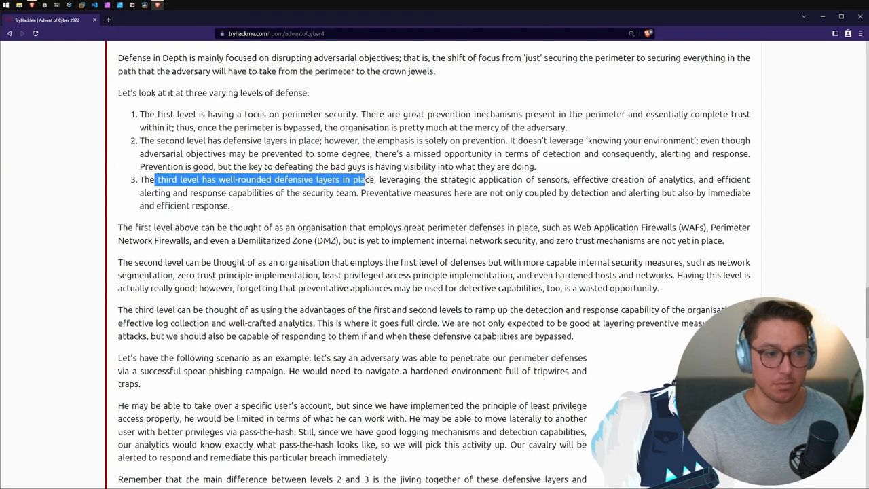
scroll(down, 3)
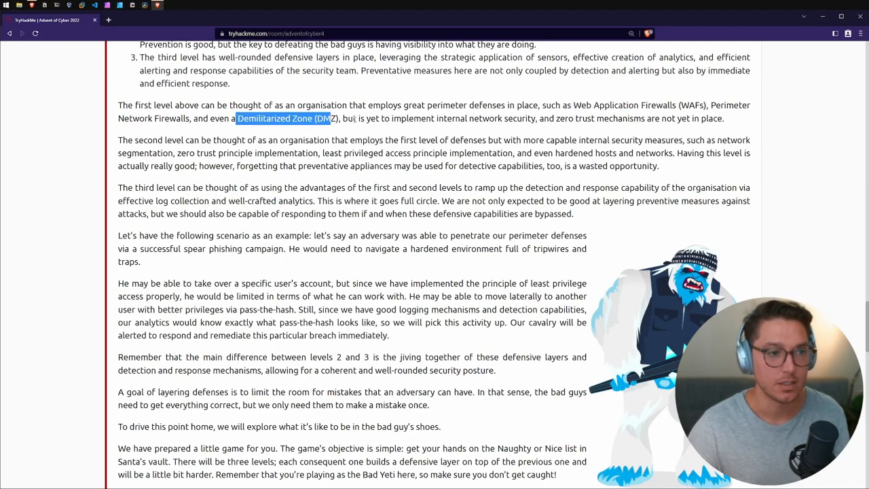
drag(356, 118, 519, 118)
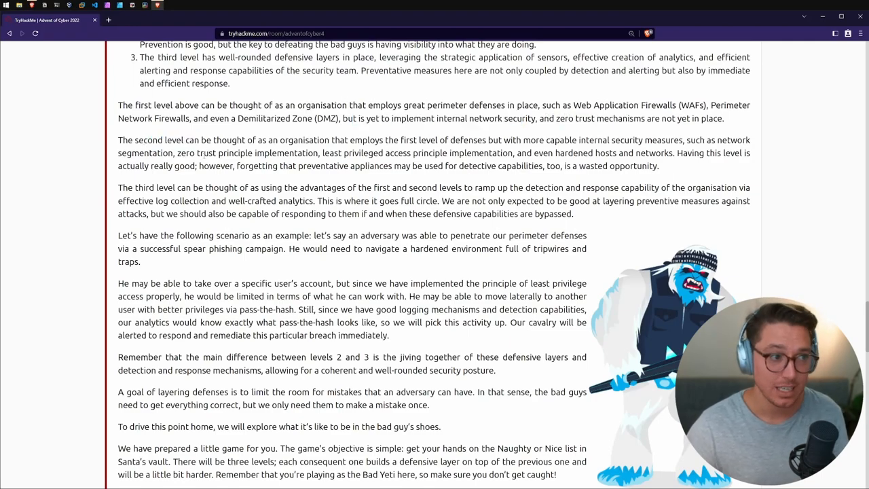
drag(236, 140, 297, 140)
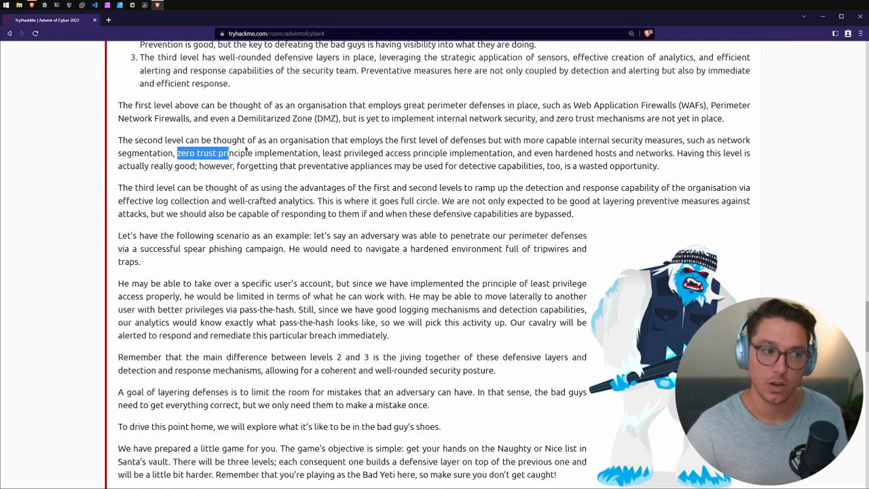
double_click(350, 152)
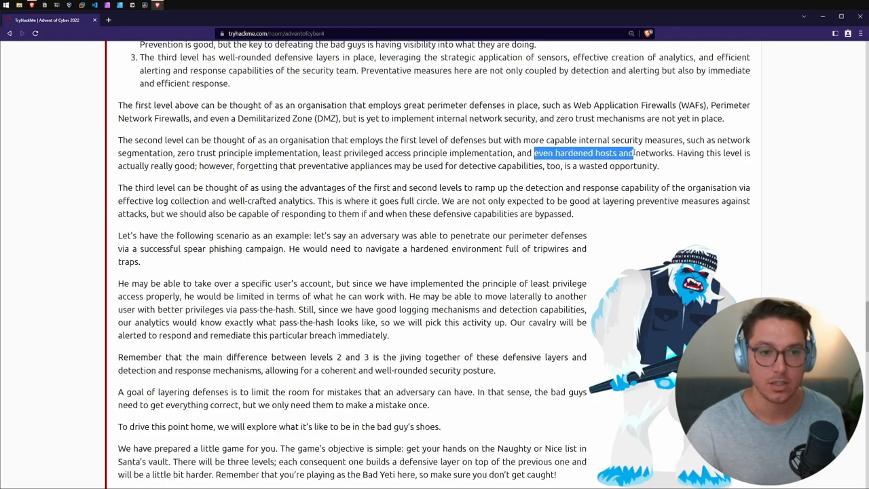
drag(535, 152, 160, 166)
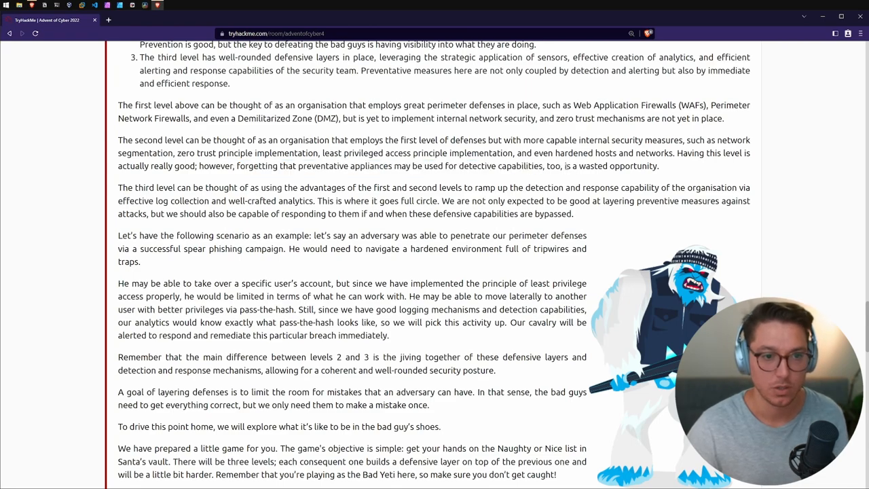
scroll(down, 3)
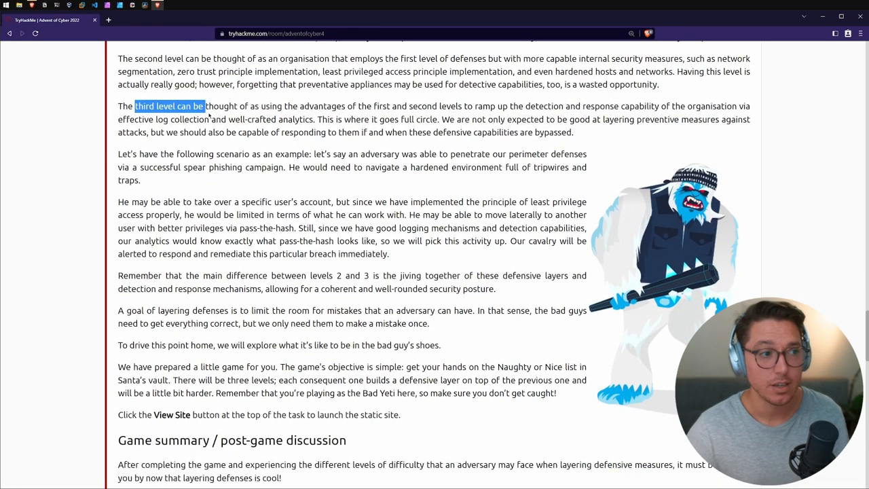
drag(204, 106, 347, 106)
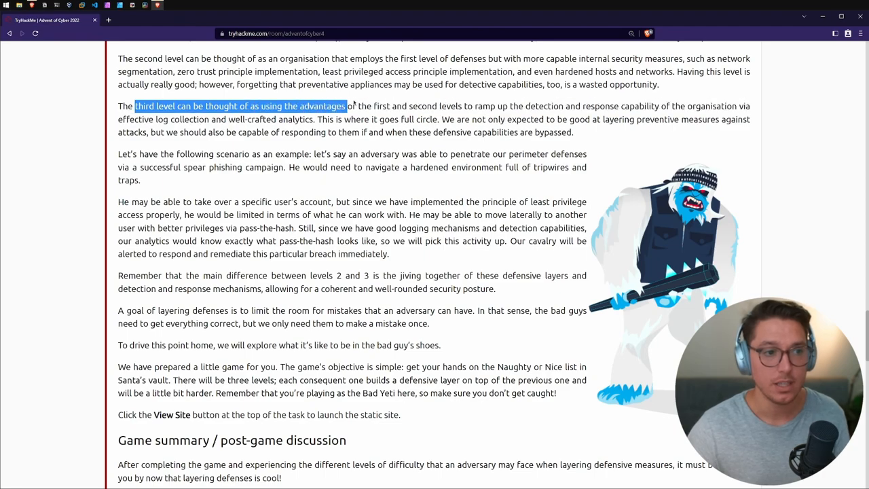
drag(346, 106, 482, 106)
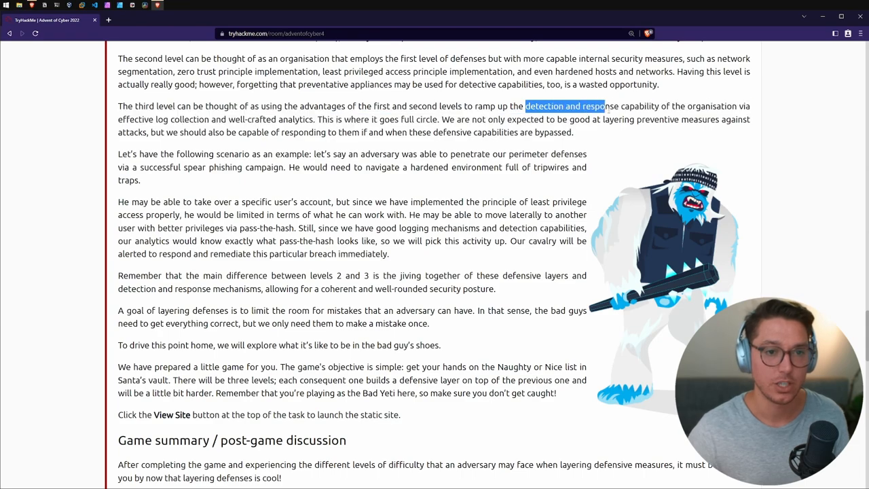
drag(604, 106, 737, 106)
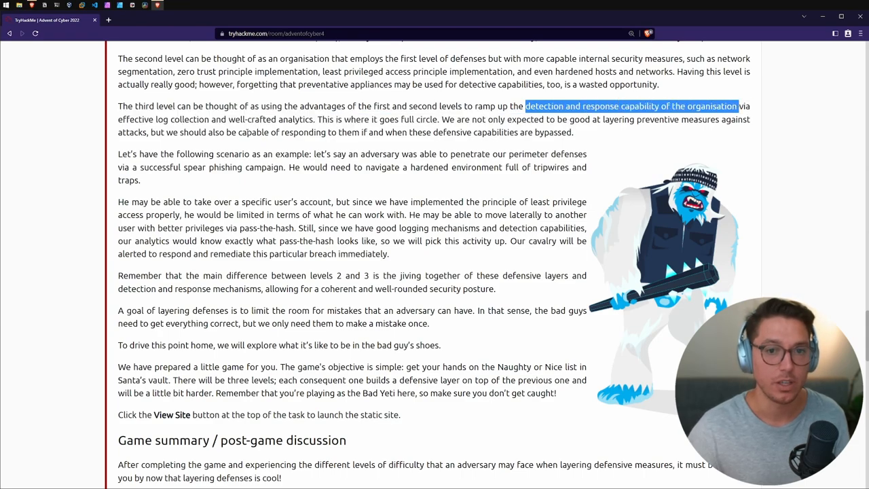
double_click(193, 120)
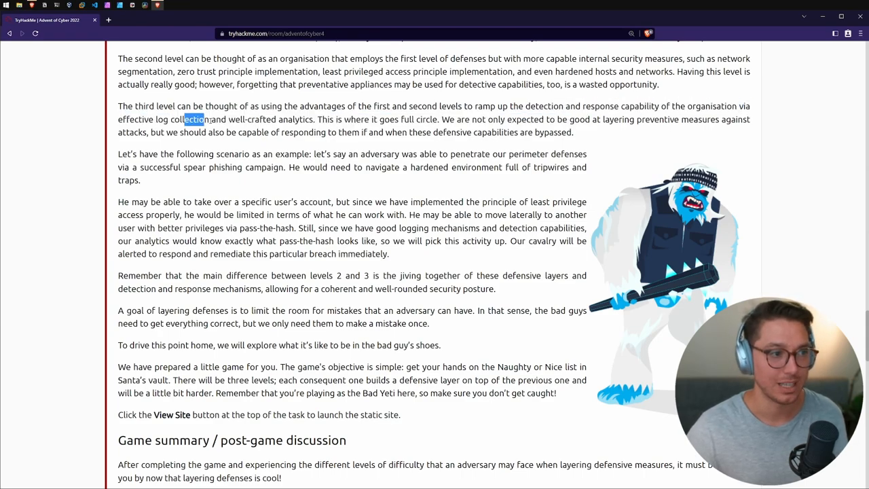
drag(184, 120, 310, 119)
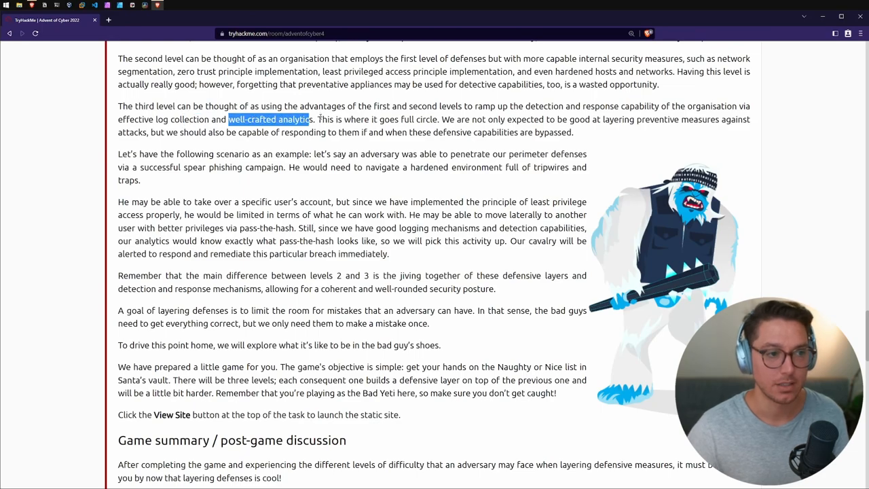
drag(318, 120, 423, 119)
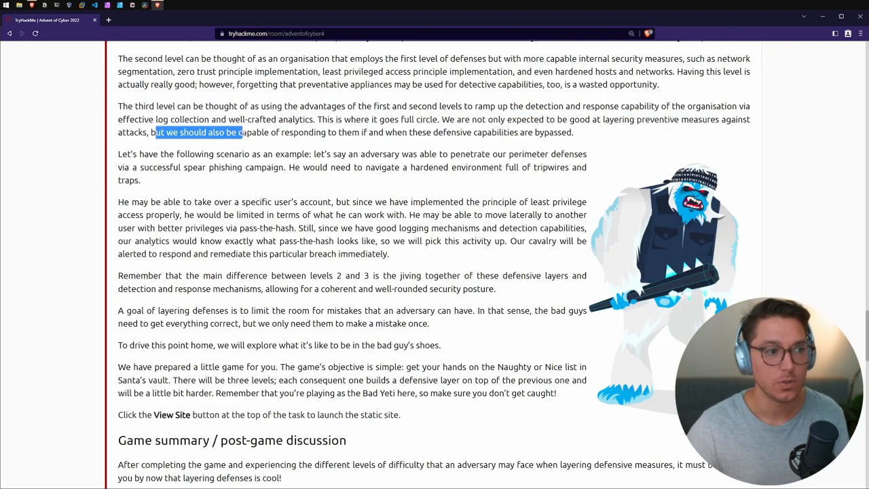
drag(244, 133, 386, 133)
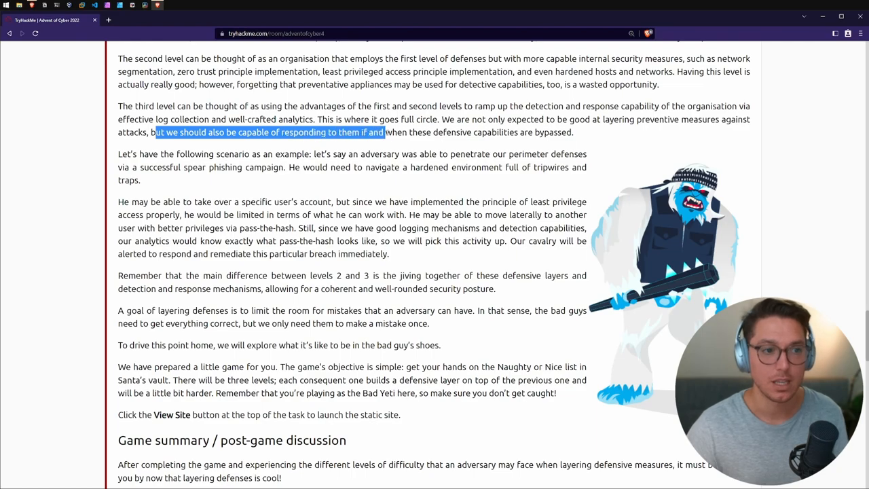
drag(384, 133, 574, 133)
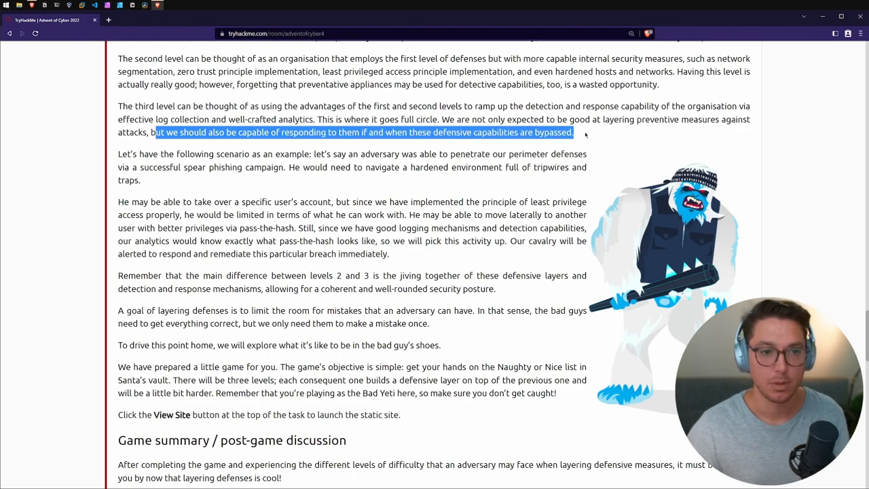
- Highlight the attack scenario passages on spear phishing, lateral movement and levels 2 and 3 posture
scroll(down, 3)
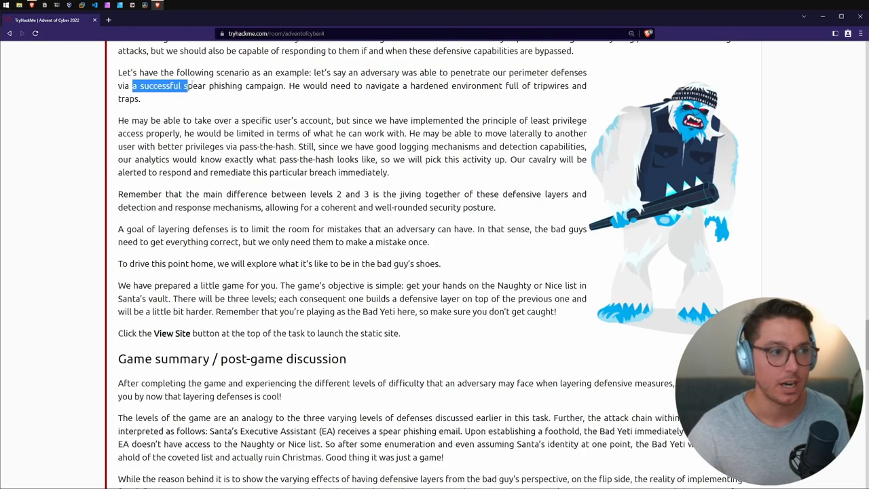
drag(184, 85, 269, 85)
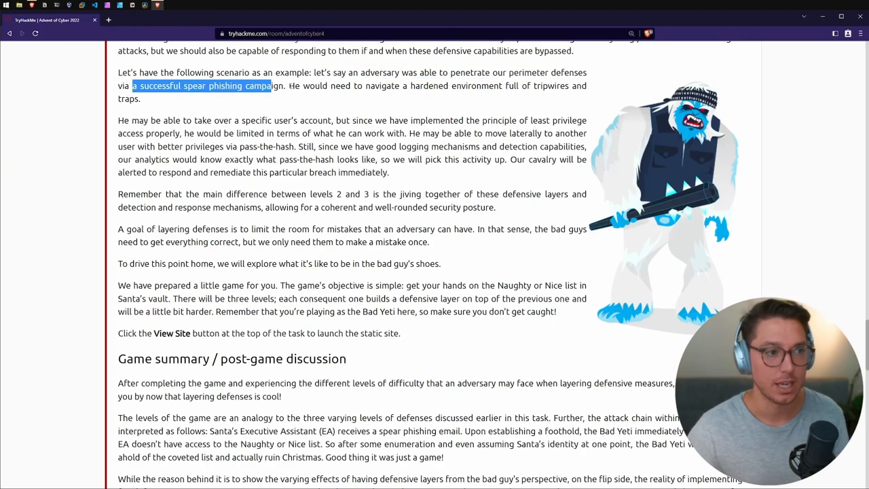
drag(289, 86, 496, 85)
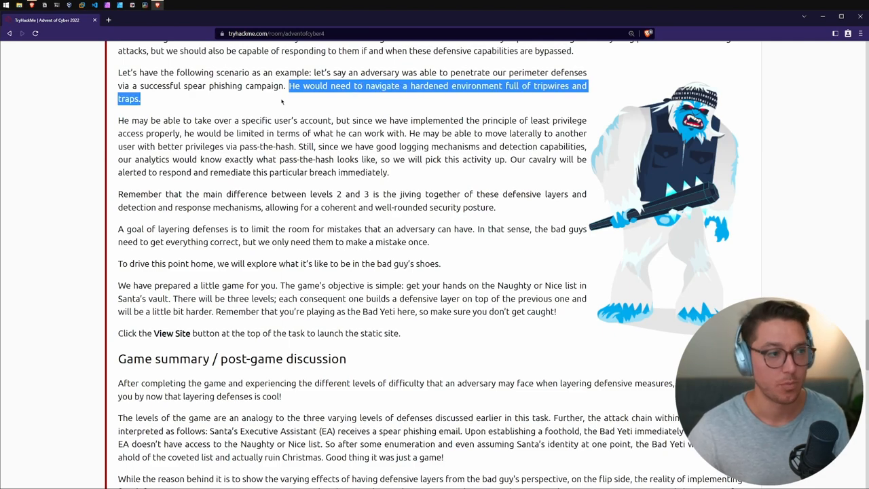
scroll(down, 3)
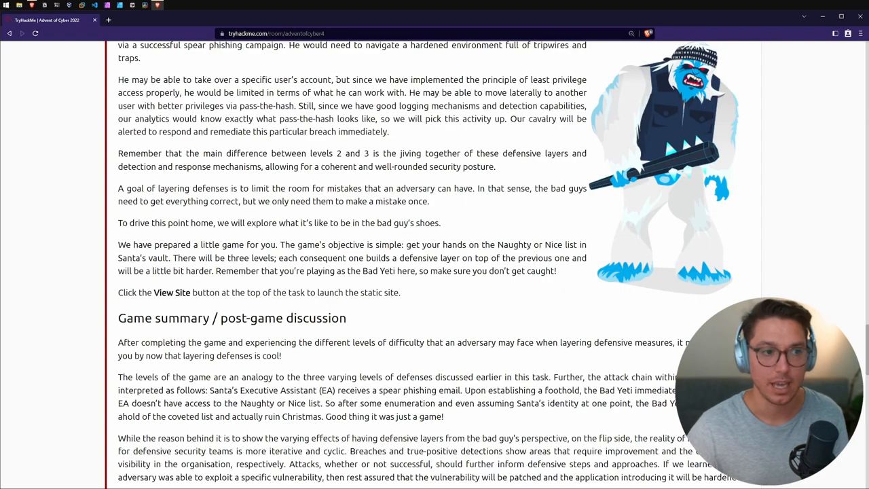
drag(334, 79, 555, 79)
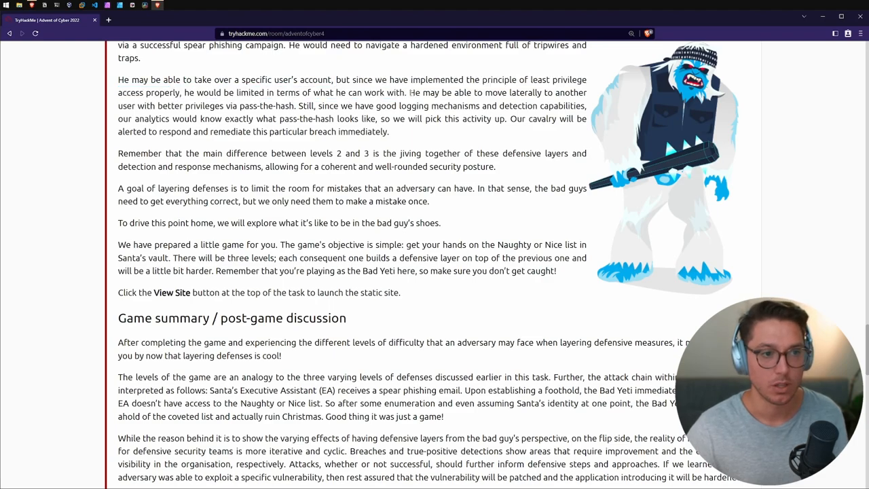
drag(411, 92, 155, 106)
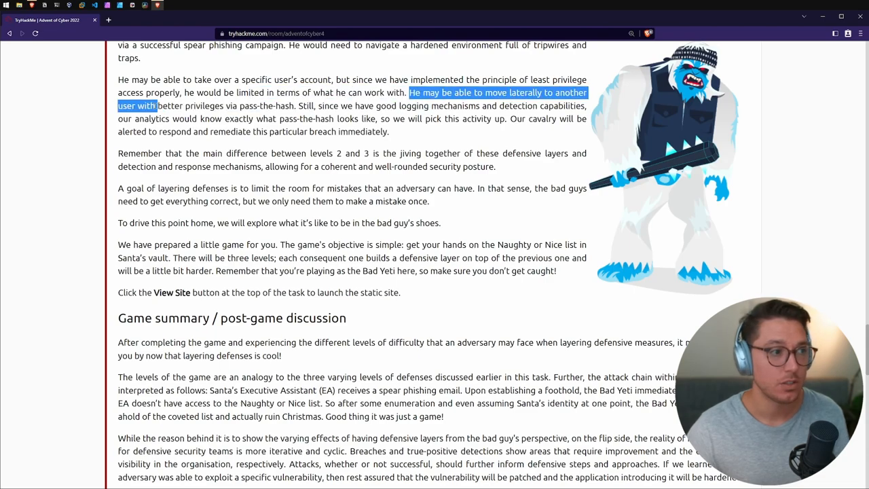
drag(157, 106, 239, 106)
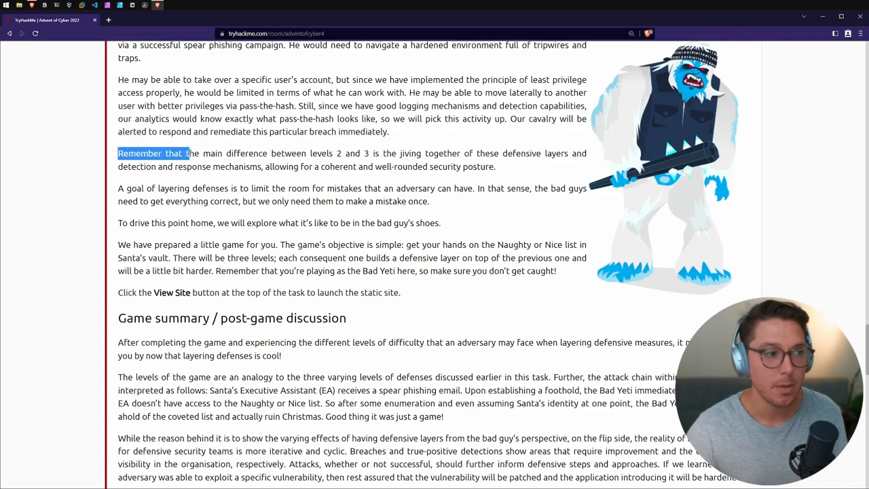
drag(193, 152, 380, 153)
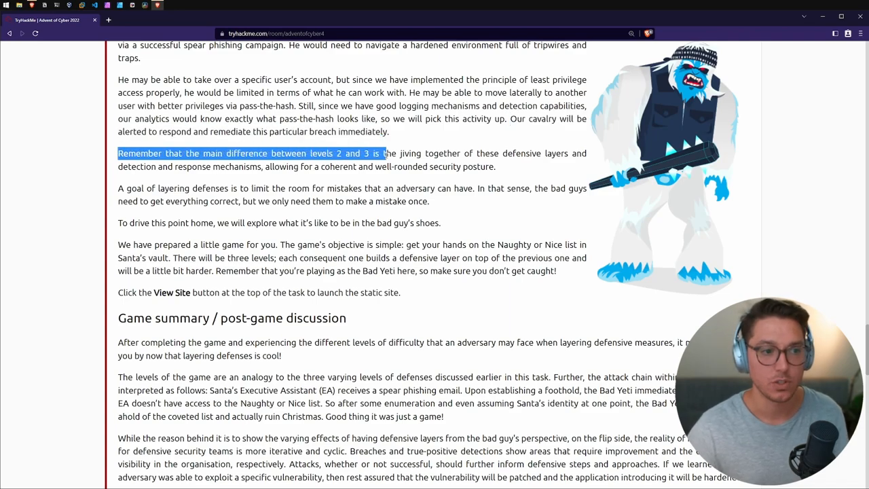
drag(381, 152, 487, 152)
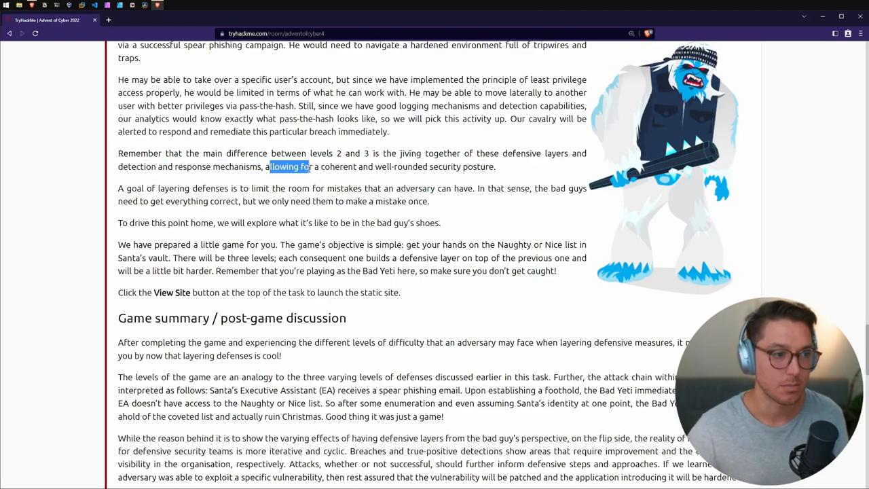
drag(272, 165, 478, 166)
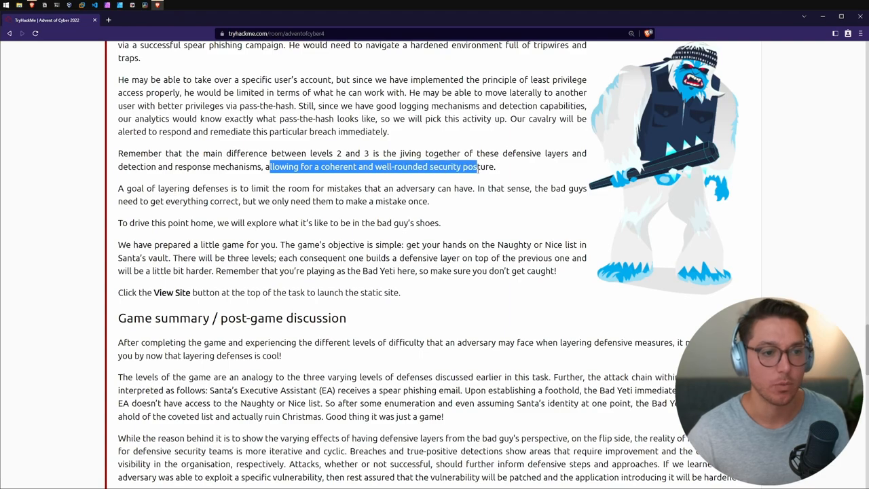
scroll(down, 3)
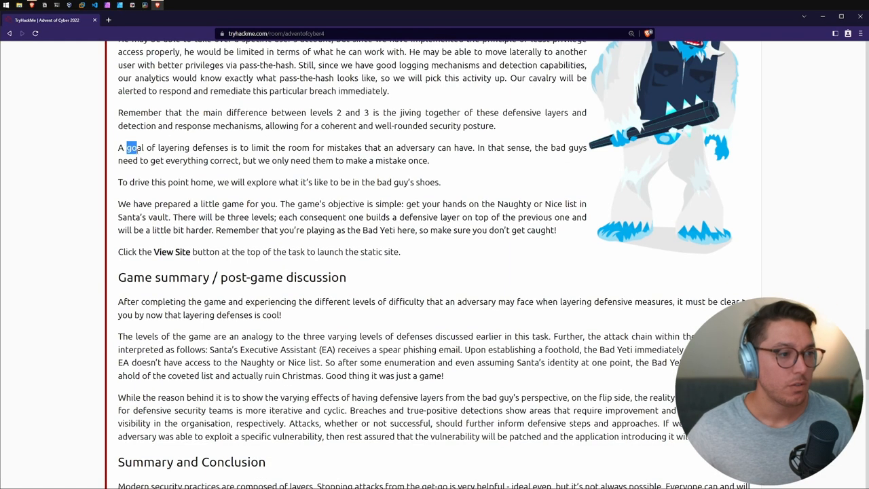
drag(138, 147, 256, 146)
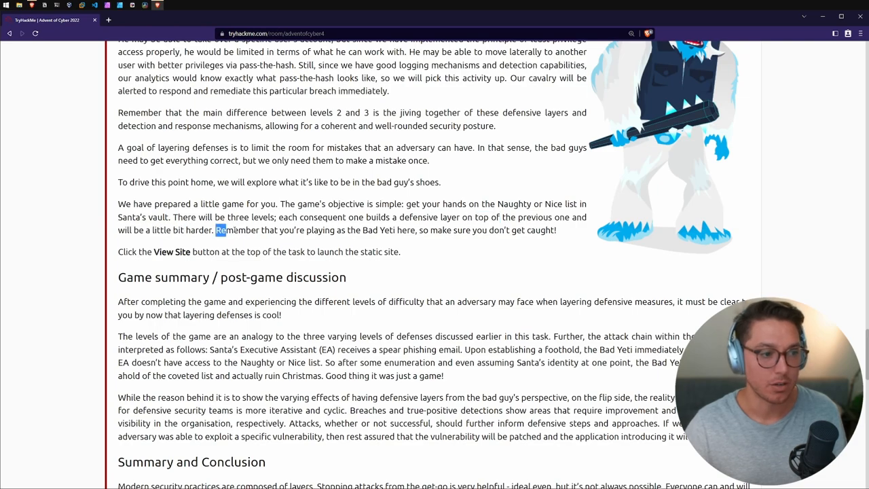
- Launch the Mission ELF-Possible site, start Case 1 and dismiss its instructions
drag(216, 229, 347, 230)
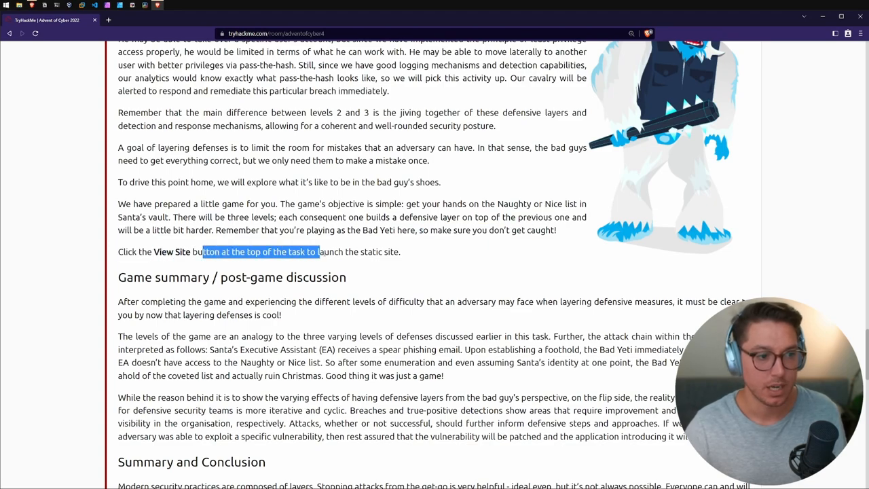
scroll(down, 3)
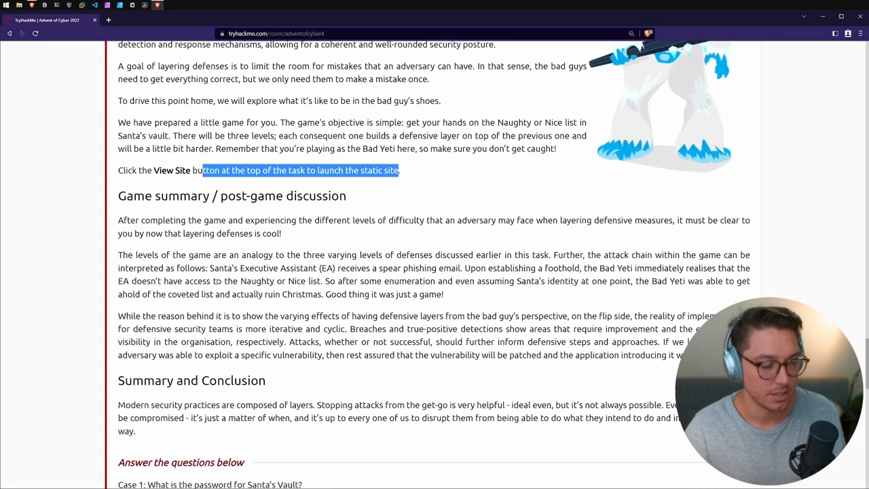
scroll(down, 3)
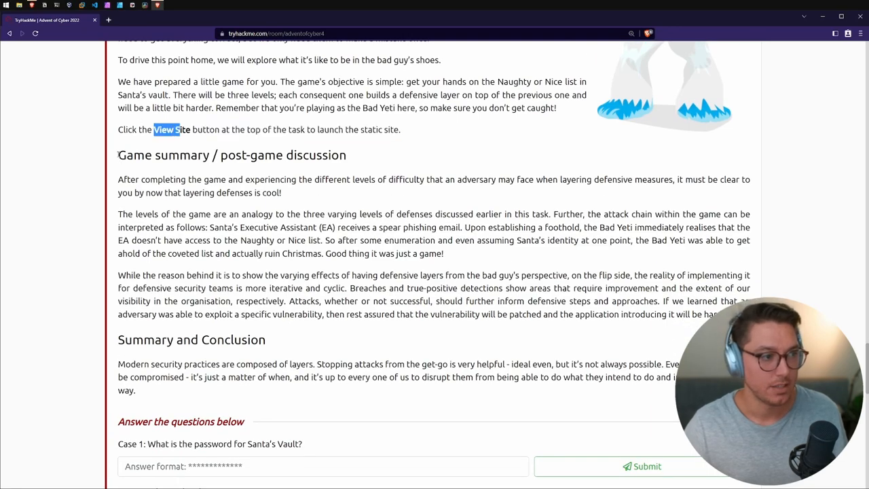
triple_click(231, 155)
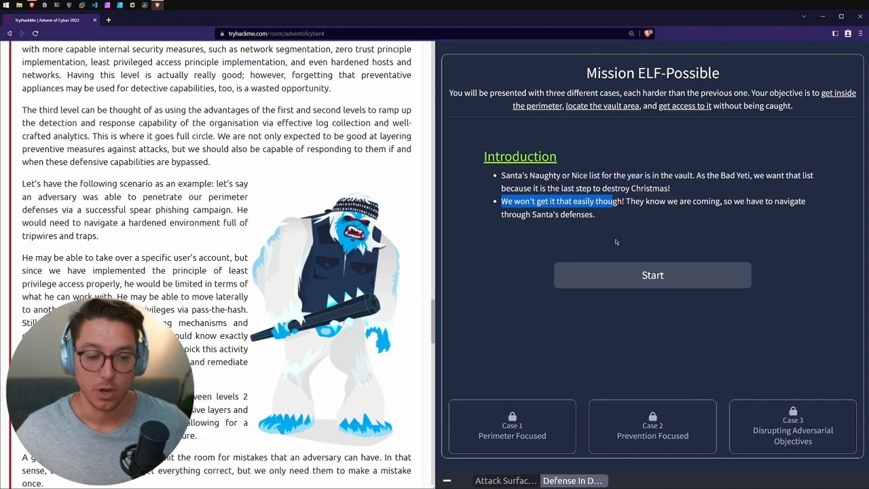
click(652, 274)
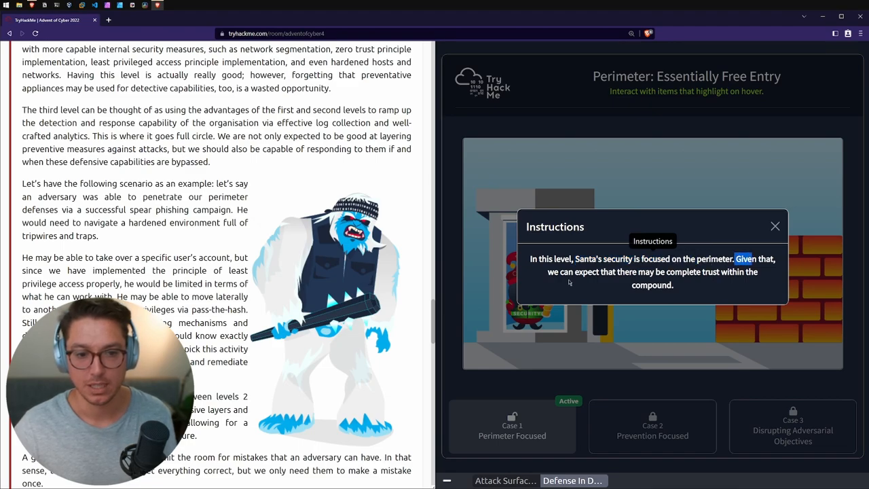
drag(744, 258, 695, 271)
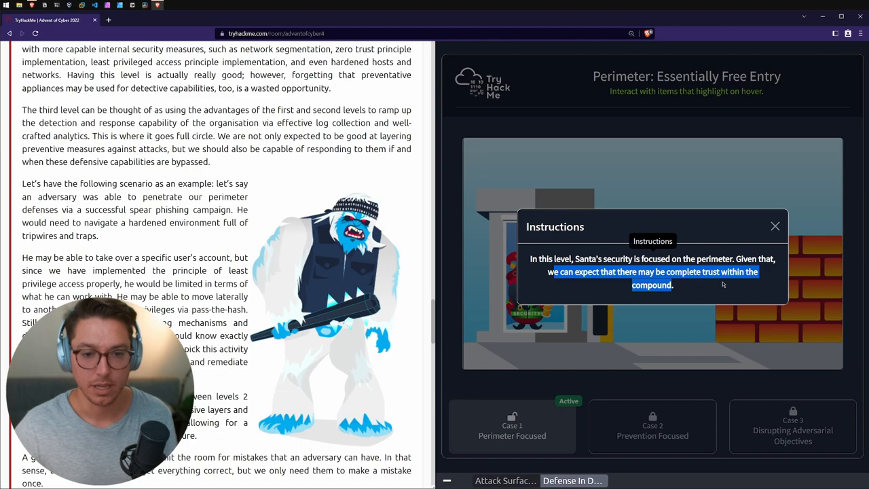
click(774, 226)
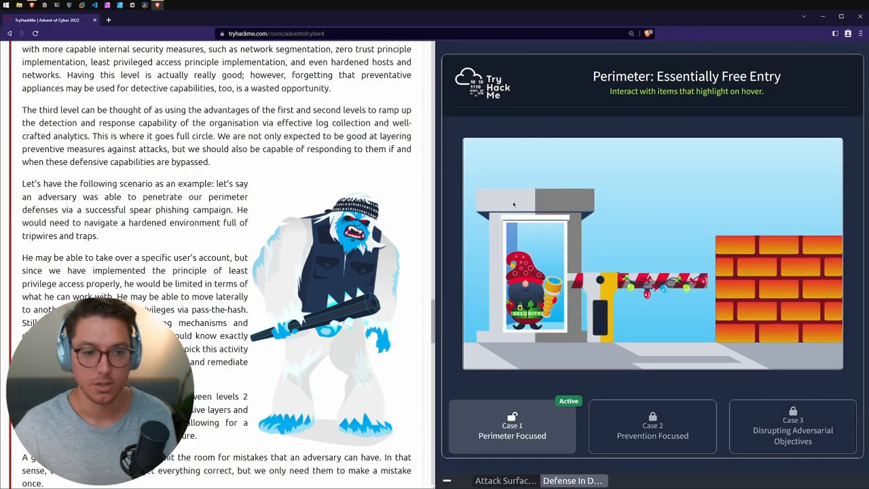
- Tell the gate guard it's a delivery for Santa's EA and enter the compound
click(523, 279)
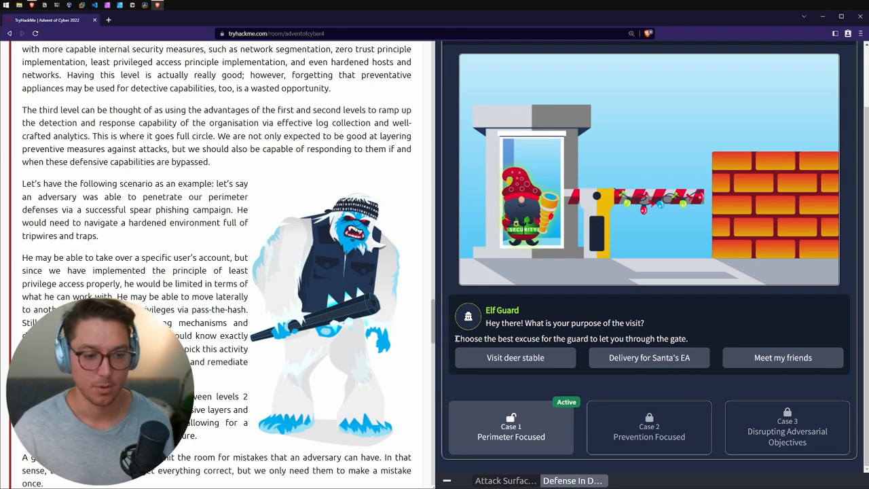
drag(456, 338, 585, 338)
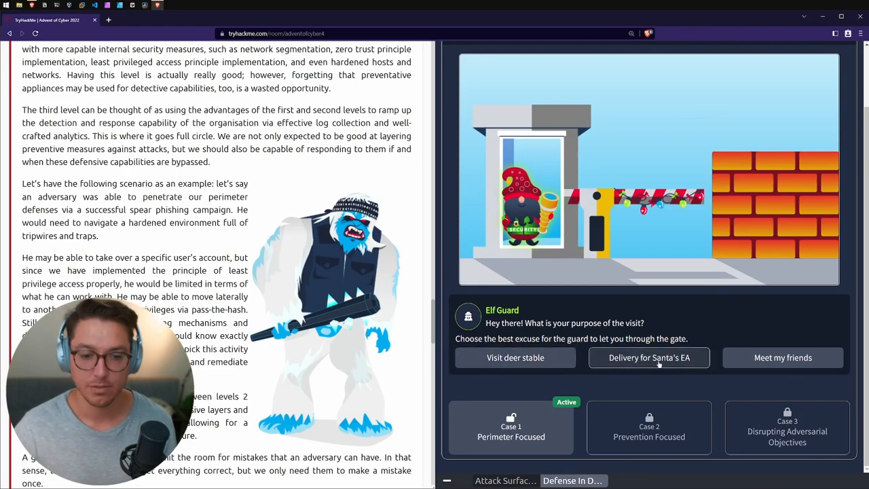
mouse_move(782, 358)
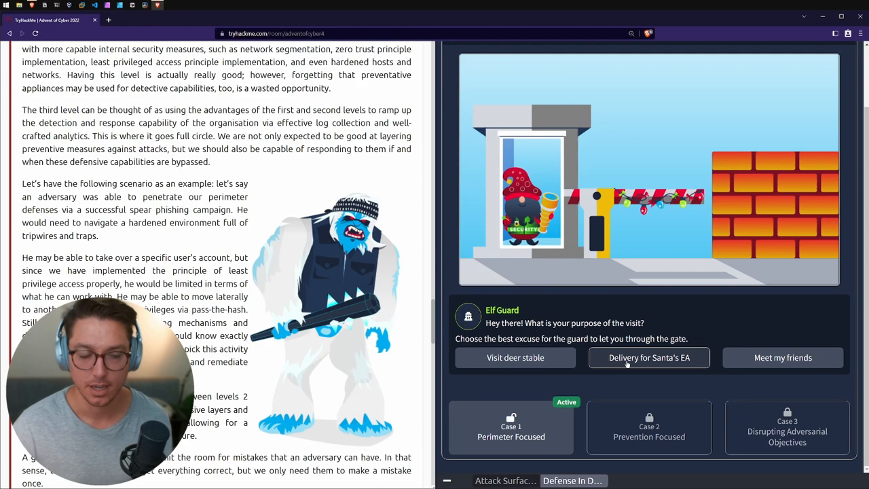
click(649, 357)
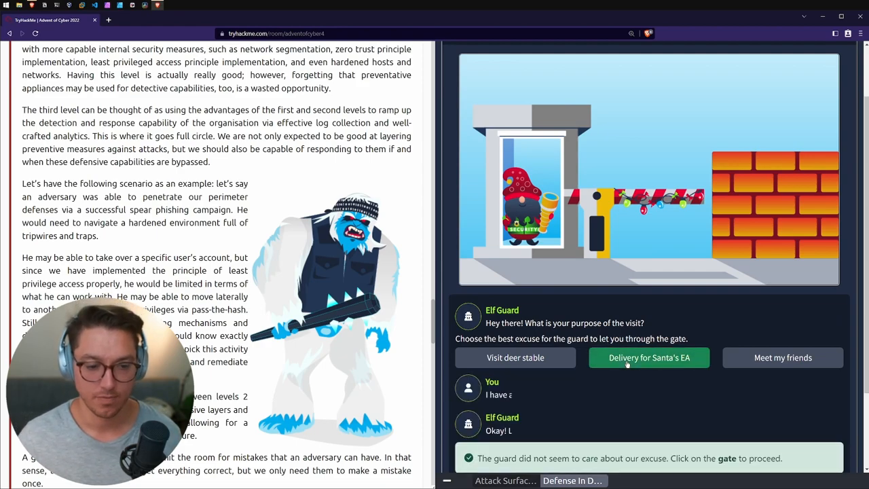
click(650, 357)
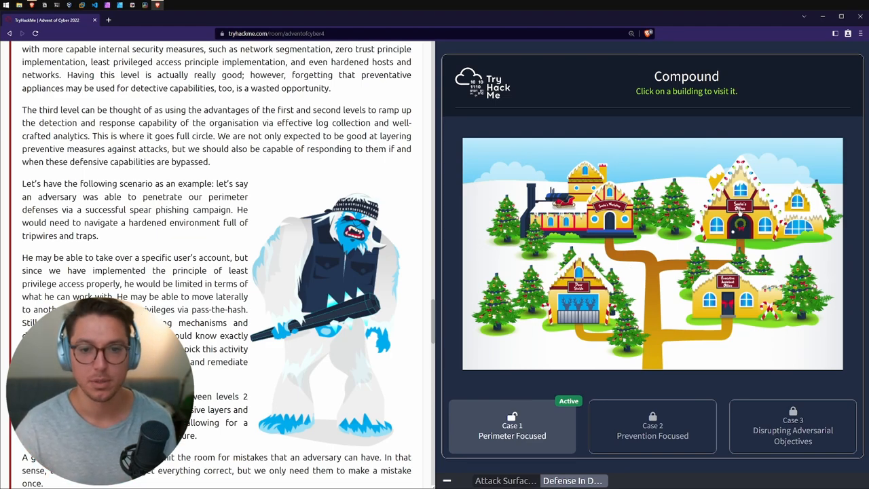
- Visit Santa's office, try the laptop, and return via the compound map
click(723, 197)
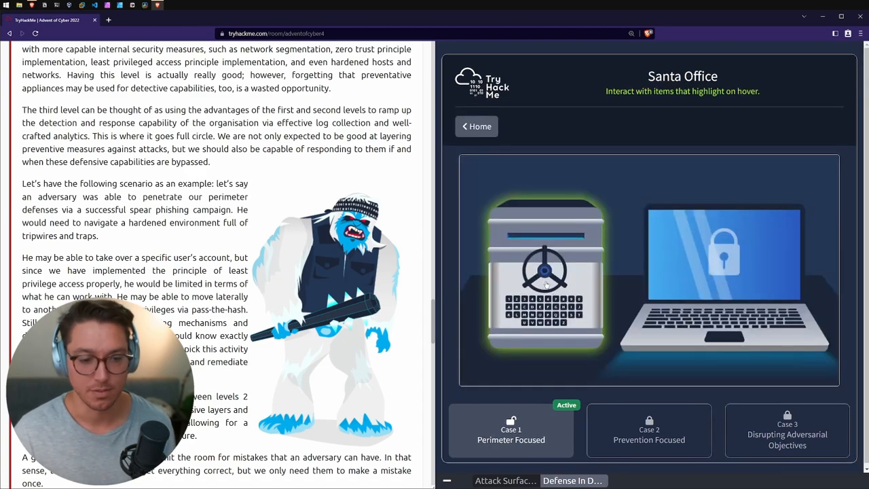
click(543, 271)
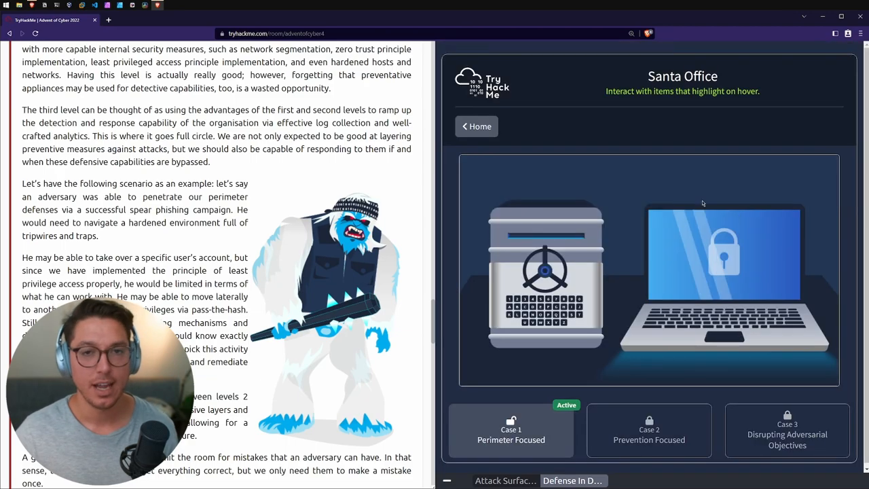
click(477, 126)
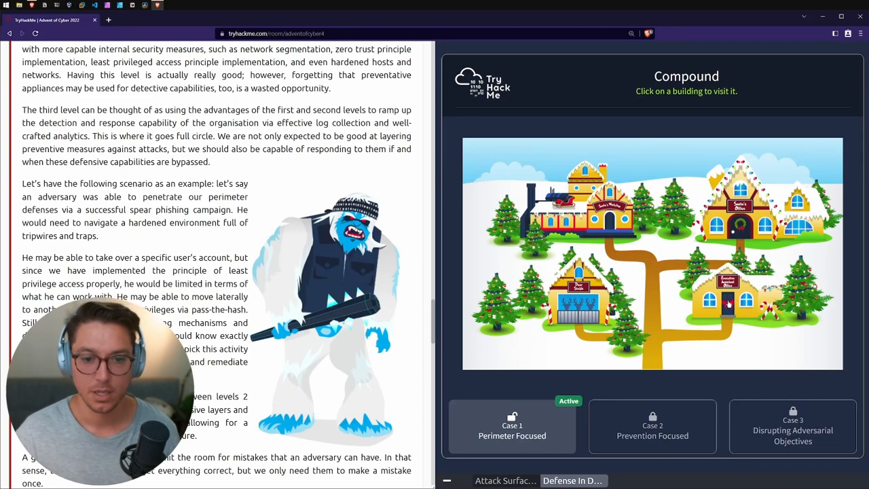
click(727, 292)
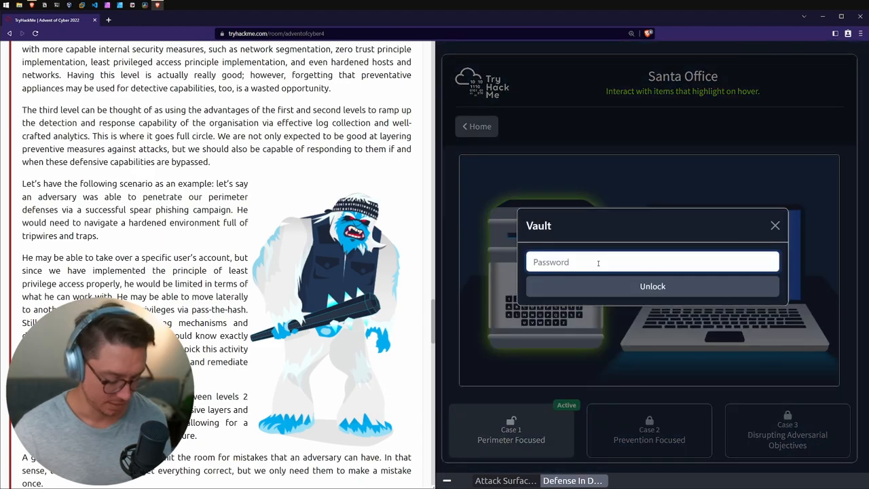
- Unlock Santa's vault and copy the revealed Case 1 flag
click(774, 226)
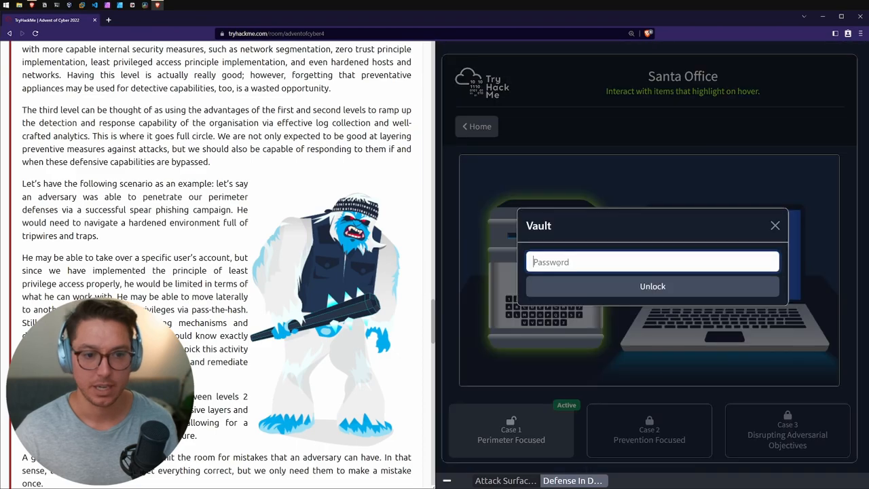
click(652, 286)
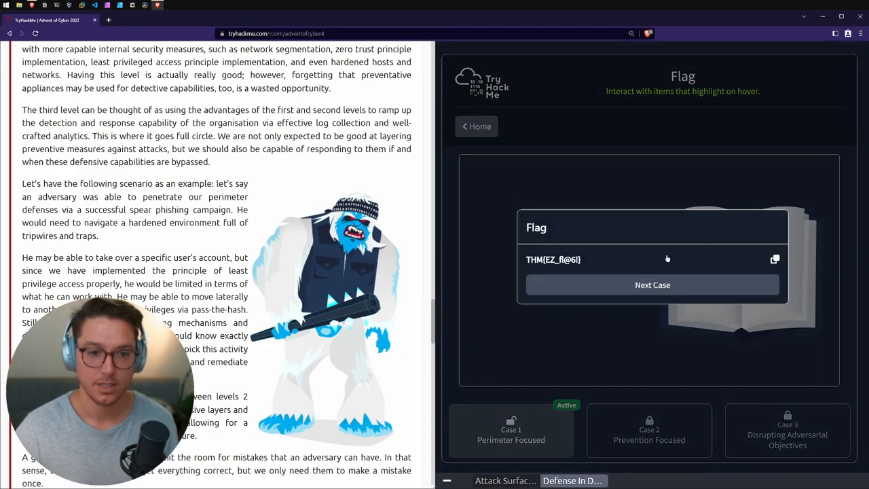
click(774, 260)
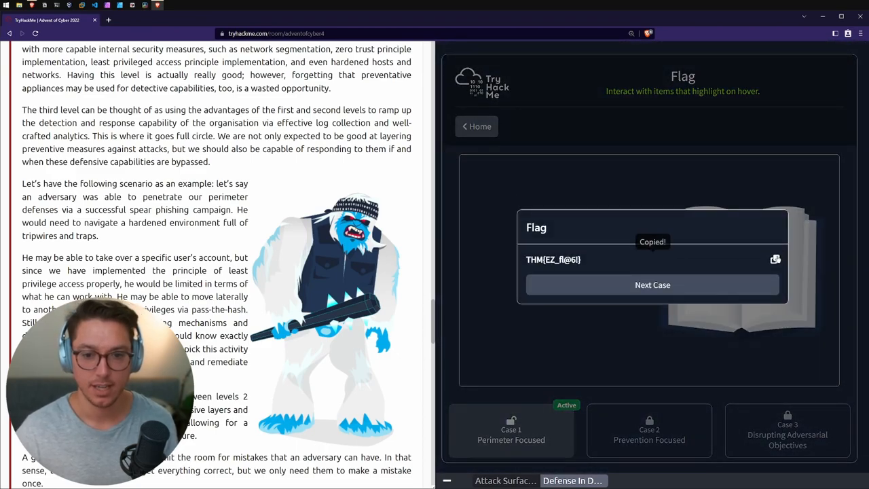
scroll(down, 3)
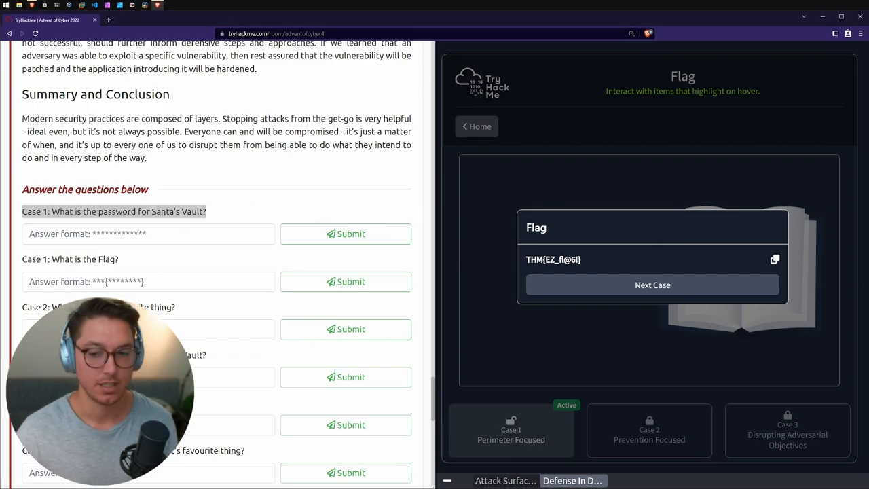
click(345, 234)
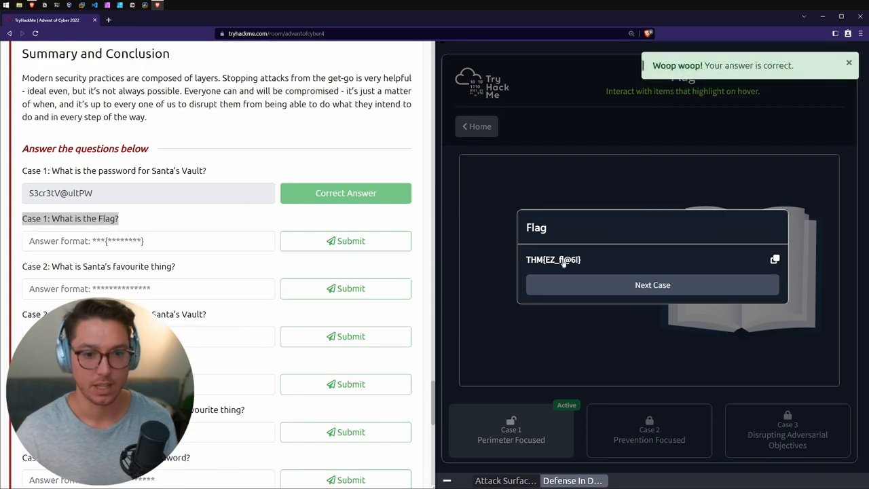
text(THM{EZ_fl@6l})
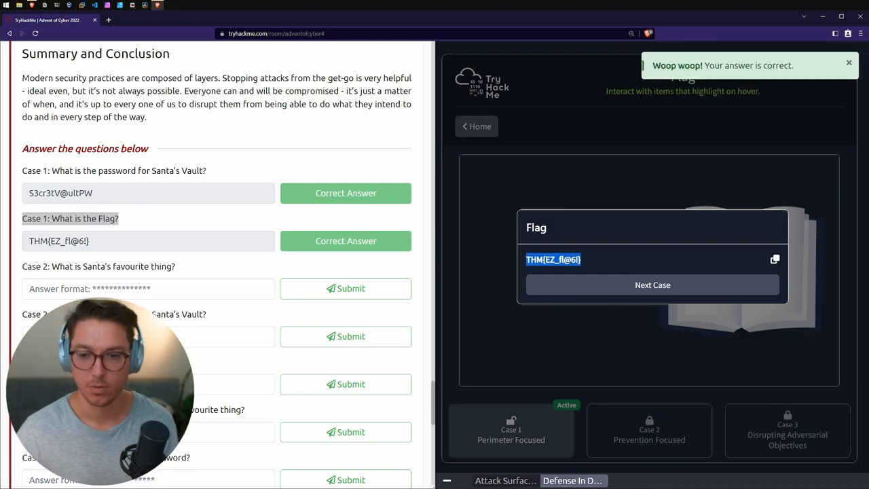
click(652, 286)
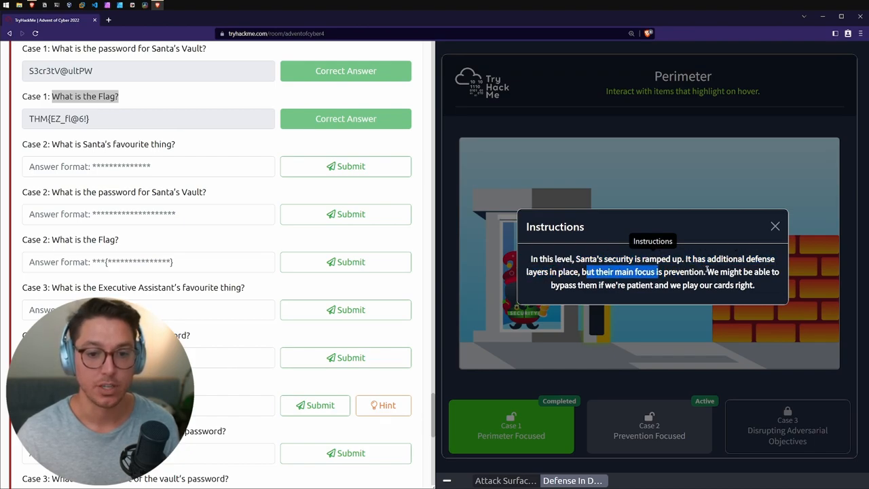
- Dismiss the Case 2 instructions and pass the guard with the Santa's EA delivery excuse
drag(584, 271, 625, 285)
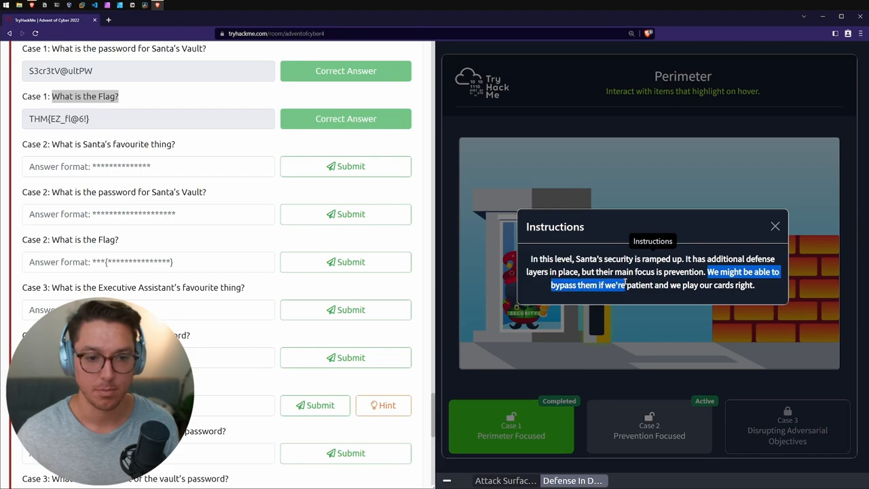
click(775, 225)
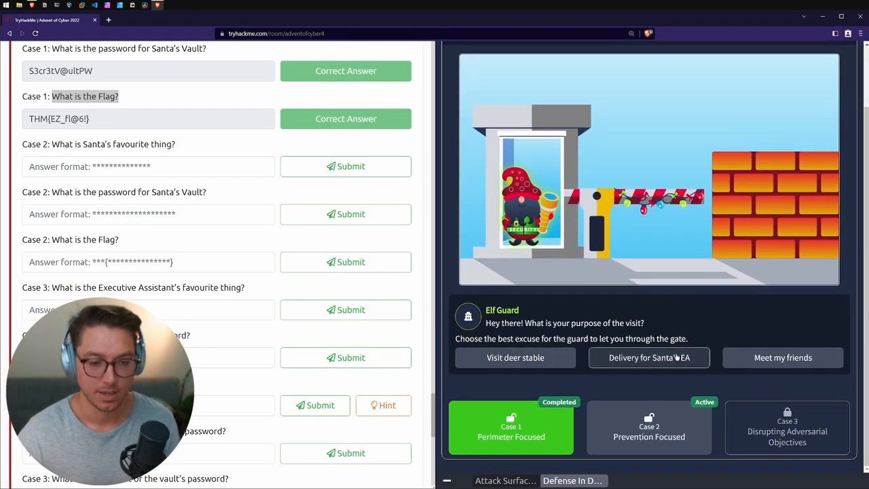
click(649, 357)
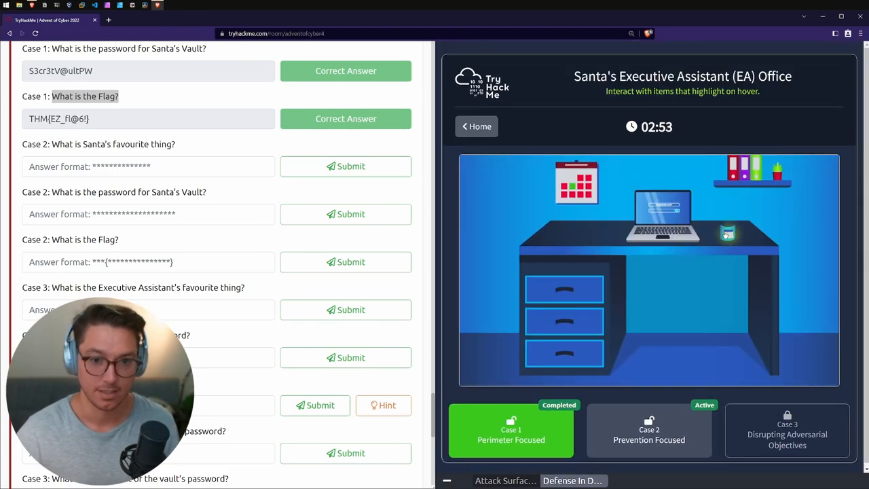
mouse_move(731, 237)
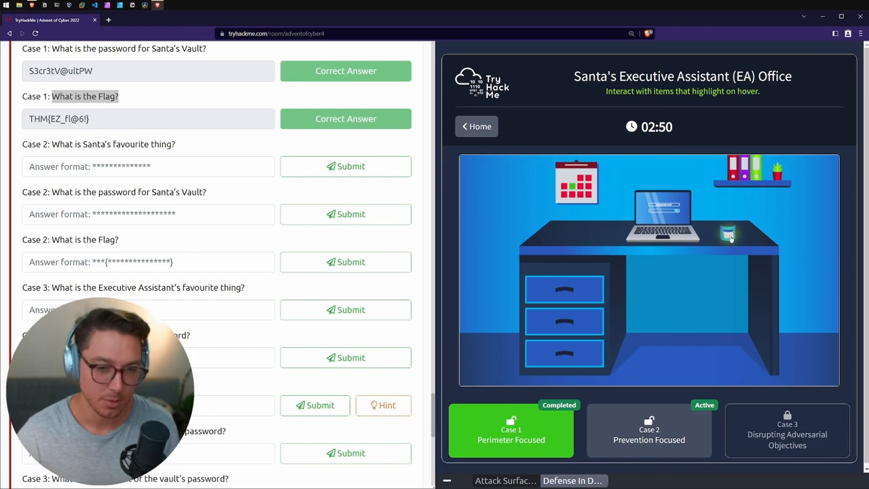
- Read the EA's post-it note MilkAndCookies, then visit the deer stable and return to the compound
click(728, 234)
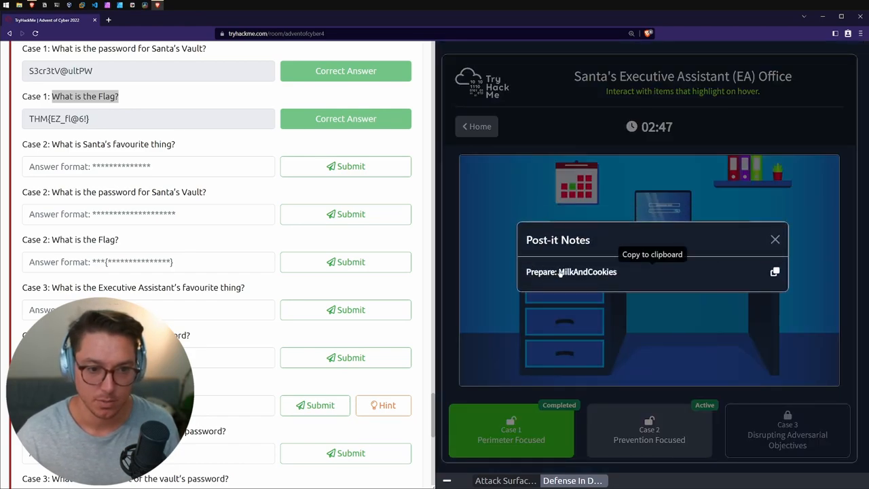
click(774, 239)
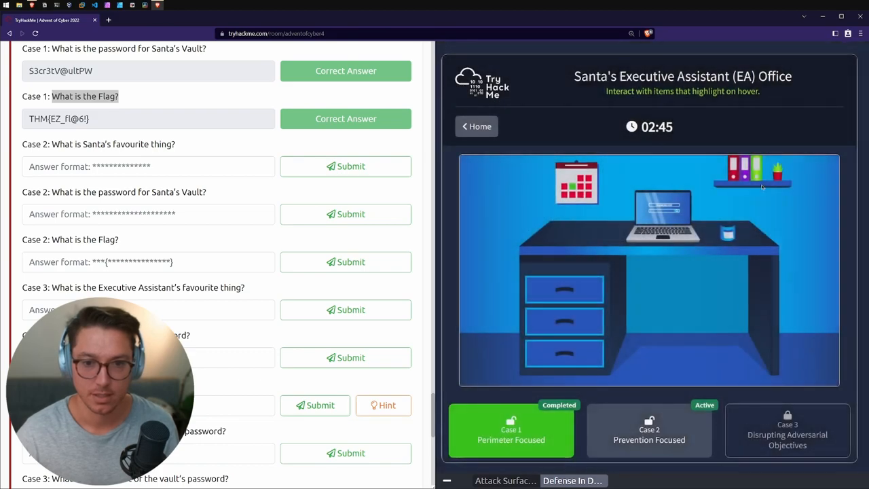
click(475, 126)
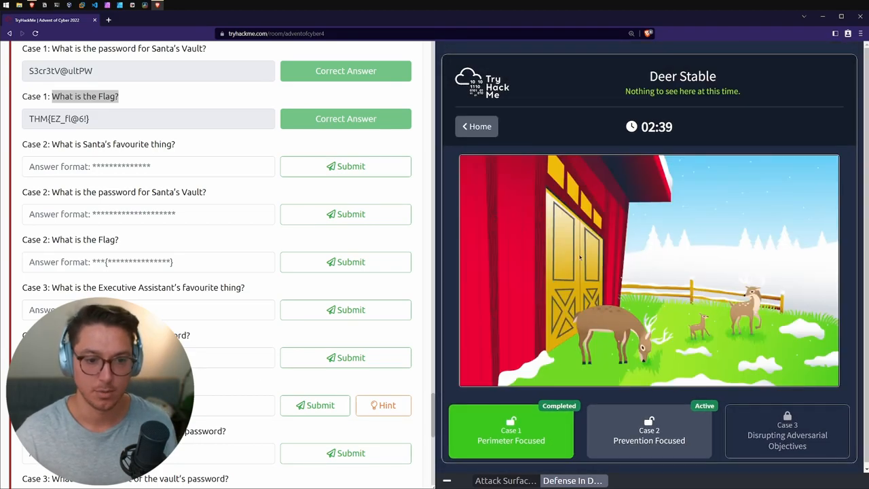
click(477, 126)
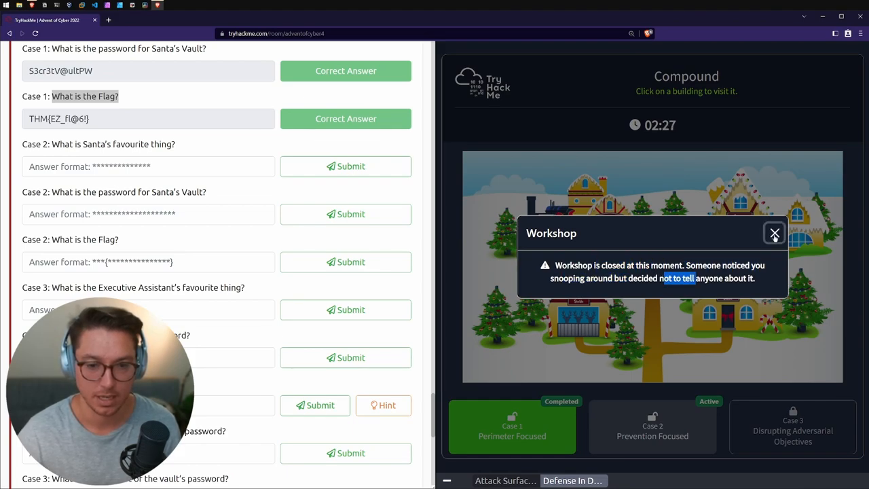
- Enter Santa's office, view the laptop hint and try the vault password until Game Over
click(775, 233)
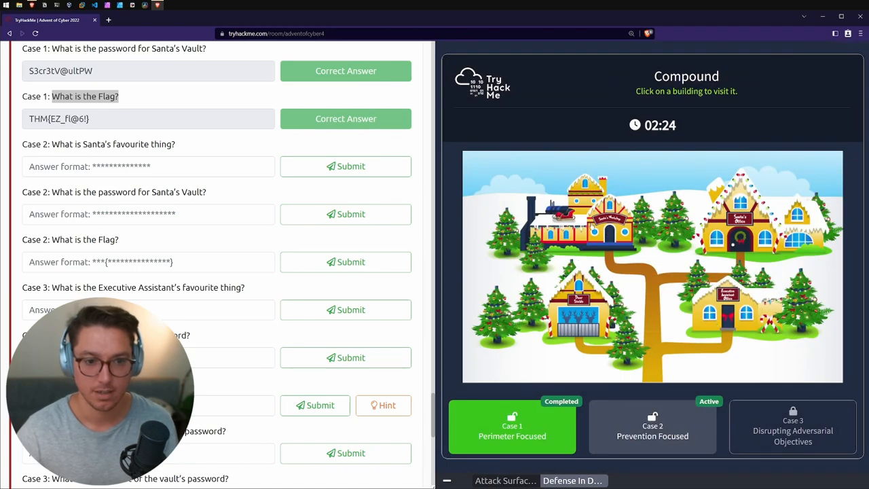
click(734, 217)
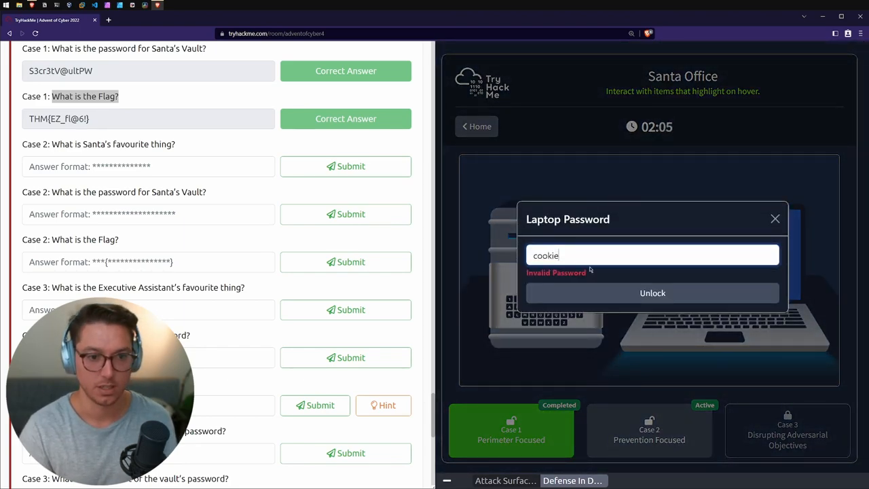
click(774, 218)
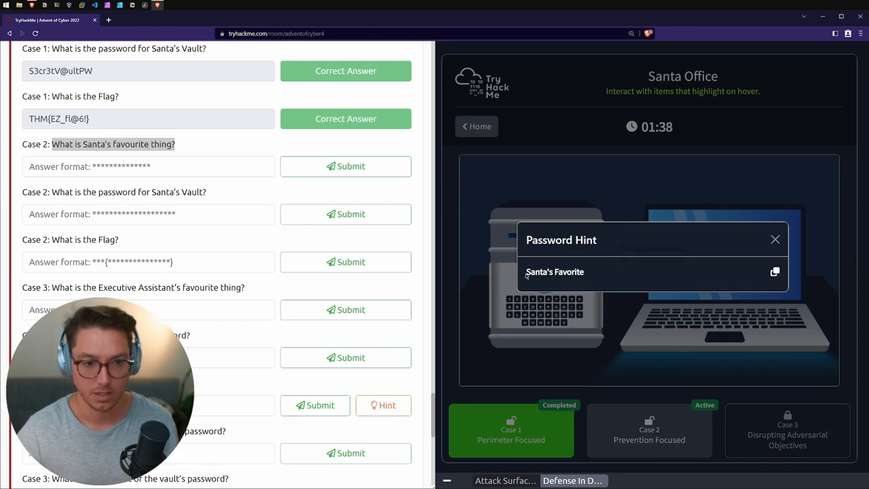
click(774, 239)
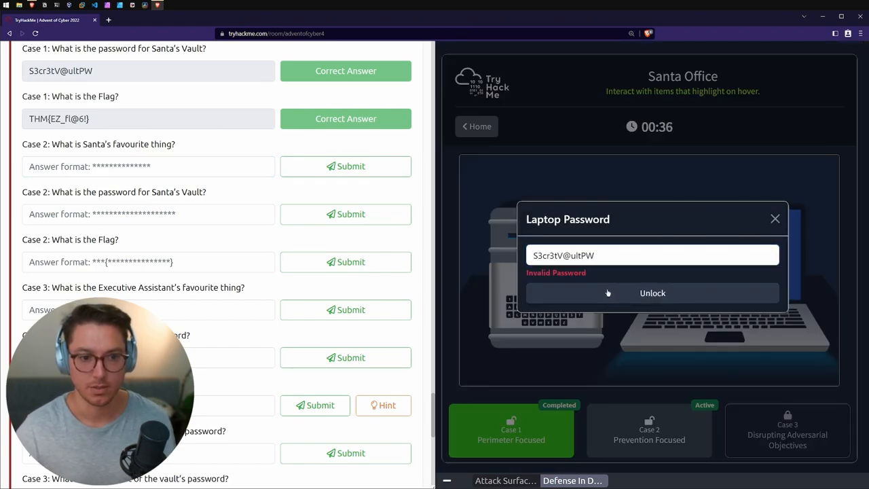
click(775, 219)
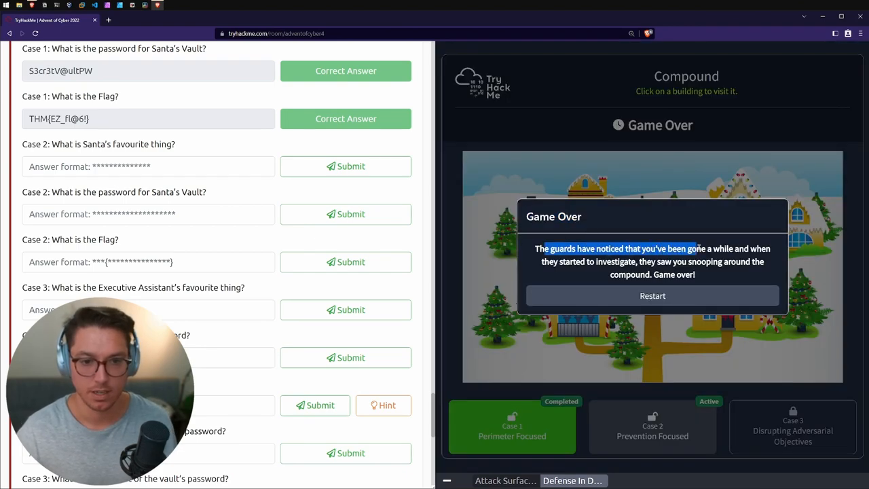
- Restart Case 2, dismiss instructions and the workshop message, and head to Santa's office
click(652, 296)
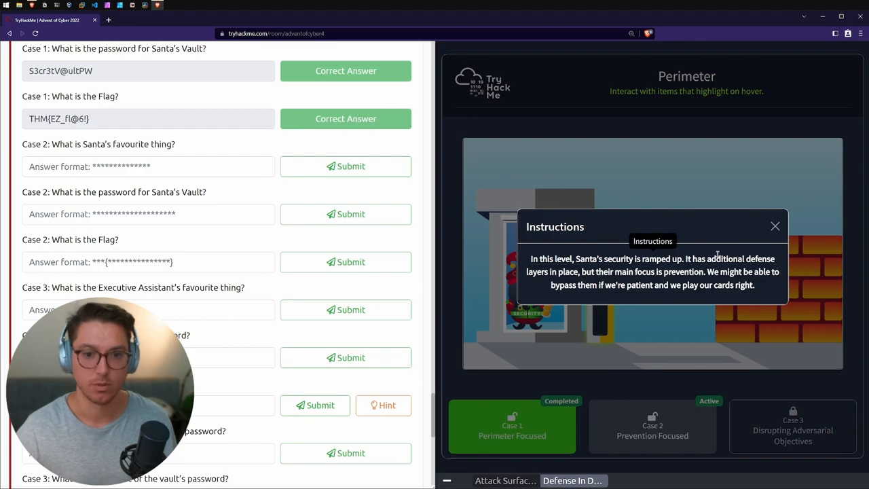
click(774, 225)
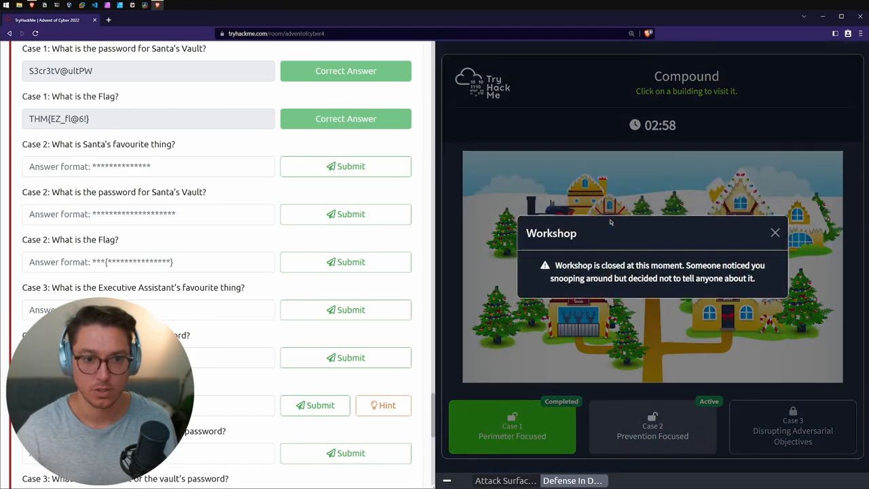
click(775, 233)
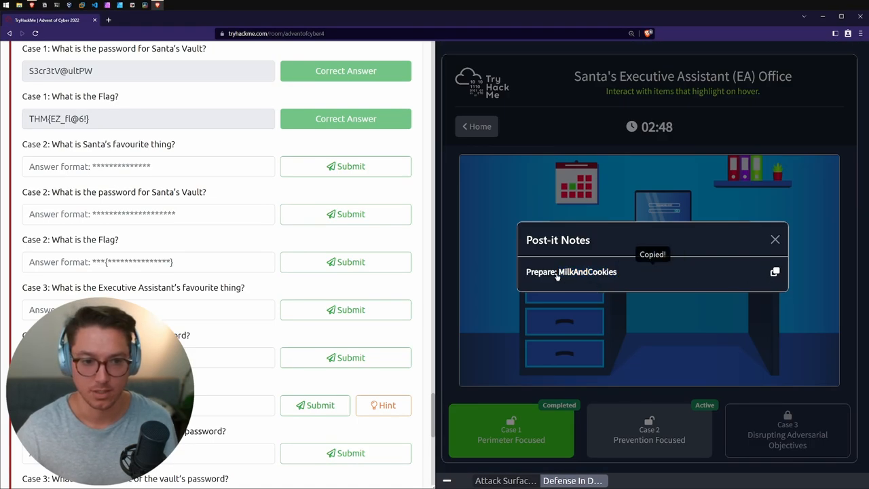
click(774, 240)
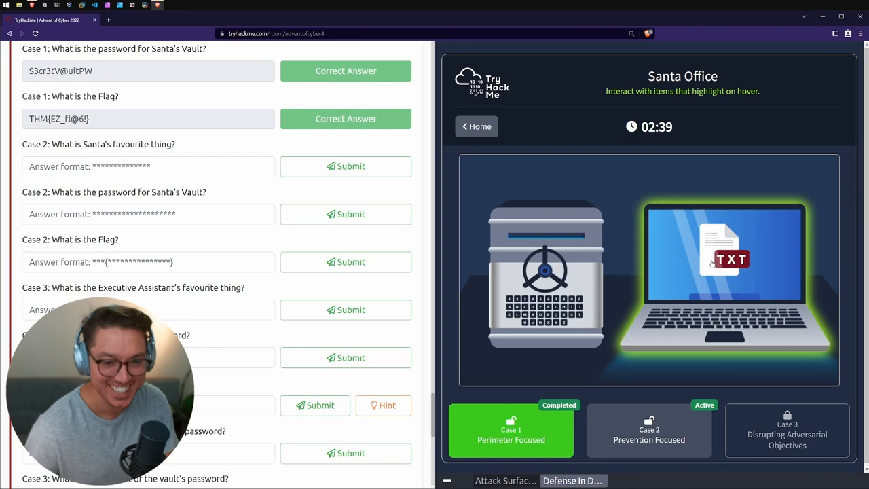
- Open the TXT file on the unlocked laptop, copy the Case 2 flag and submit the answers
click(725, 248)
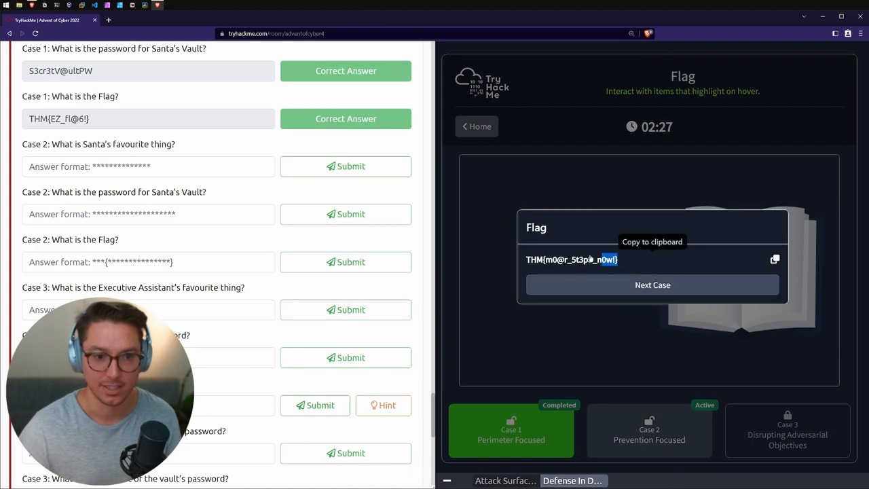
click(345, 165)
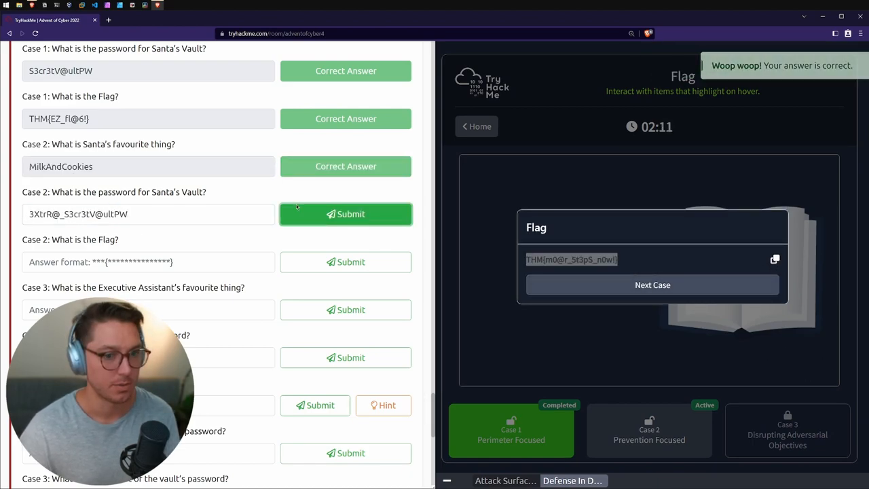
click(345, 261)
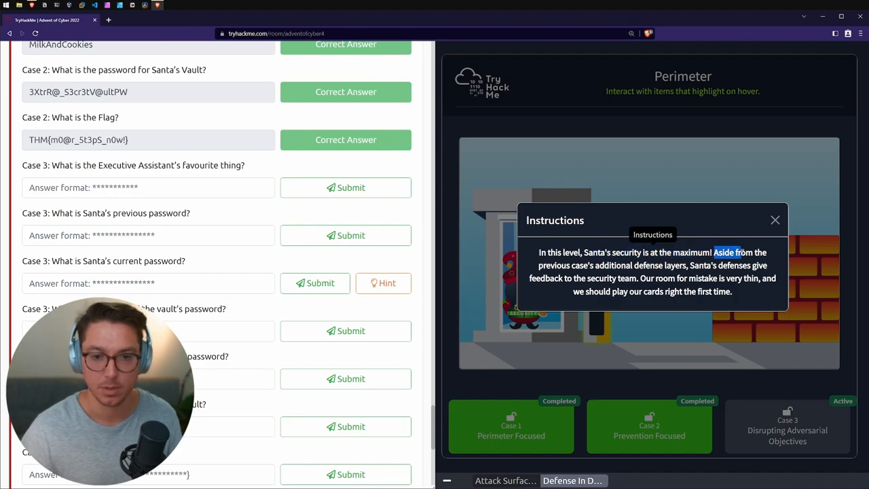
- Dismiss the Case 3 instructions and pass the guard with the Santa's EA delivery excuse
drag(715, 251, 663, 265)
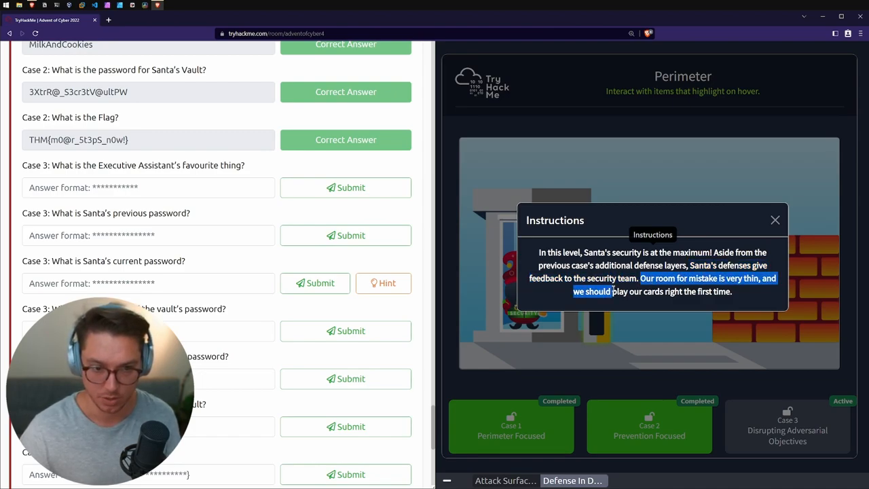
click(774, 220)
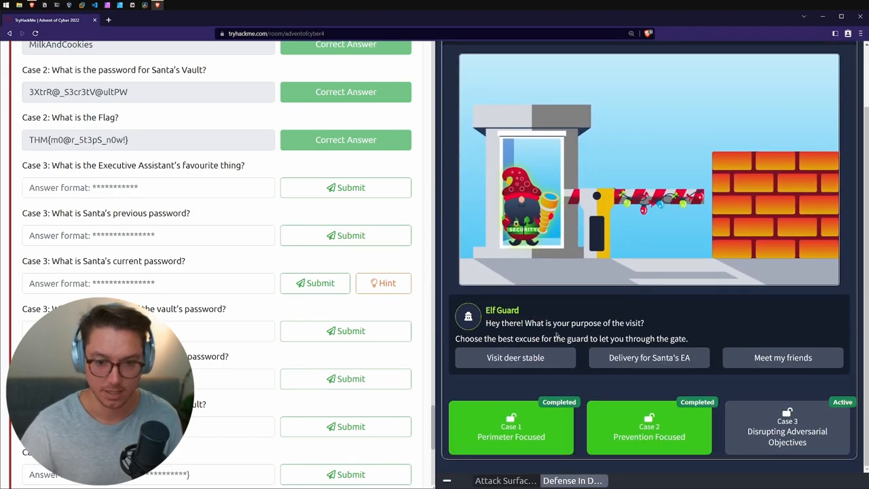
mouse_move(649, 357)
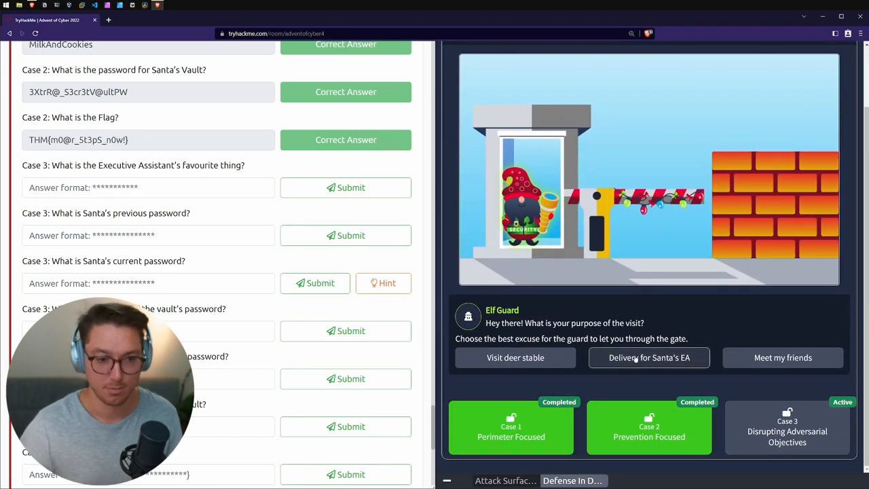
click(649, 359)
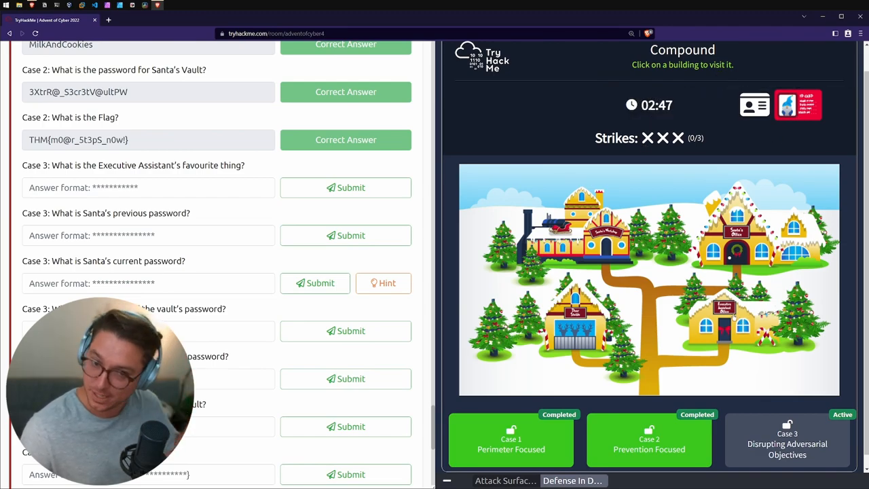
- Enter the EA office, close the post-it notes and pick up the Santa Pass from the drawer
click(723, 324)
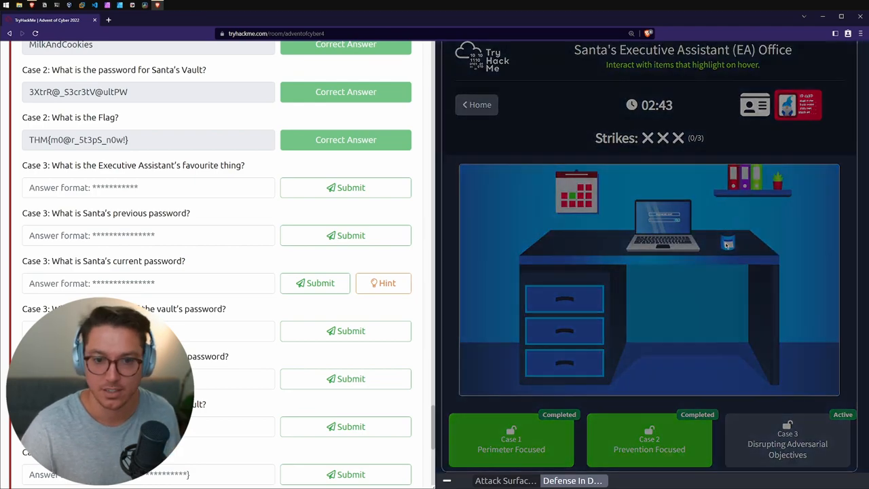
click(576, 193)
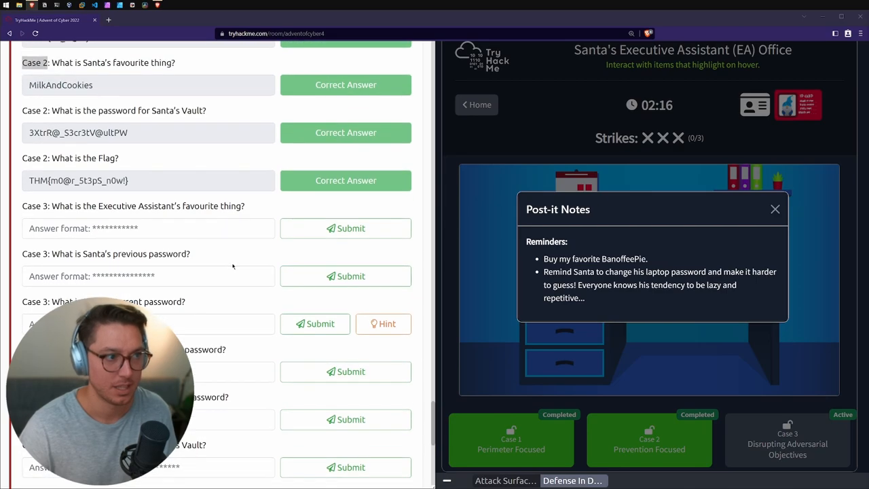
click(774, 209)
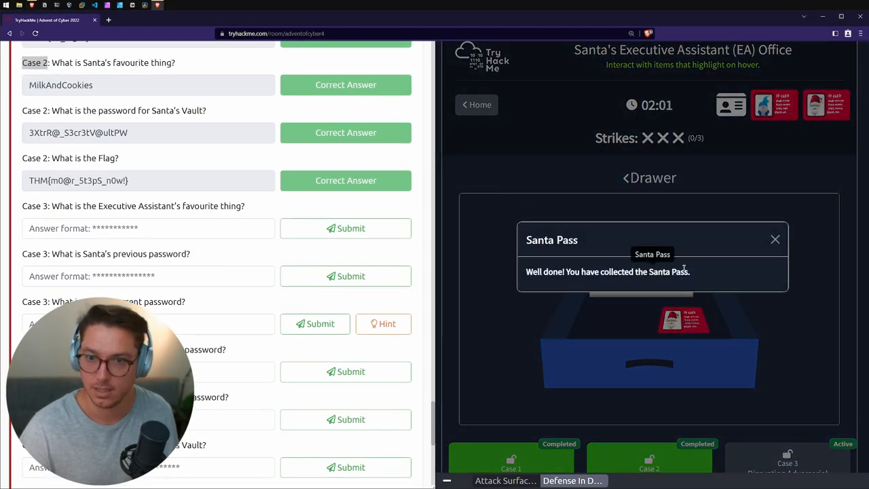
click(775, 239)
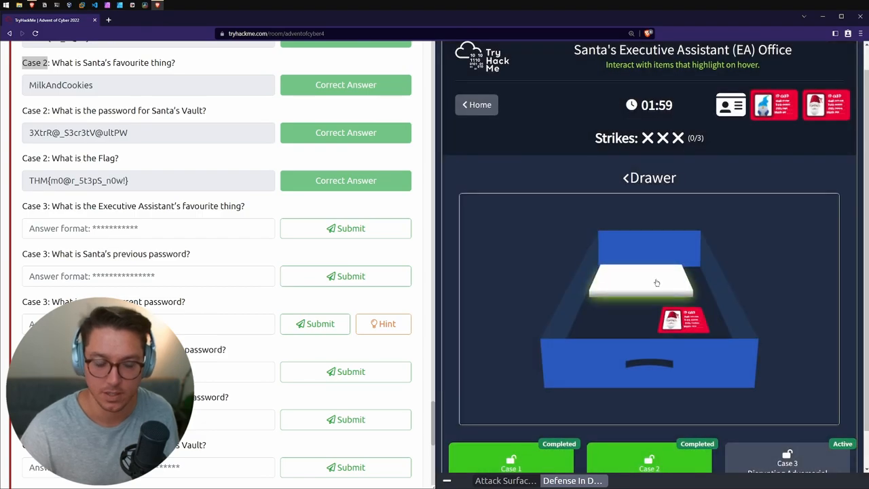
click(649, 274)
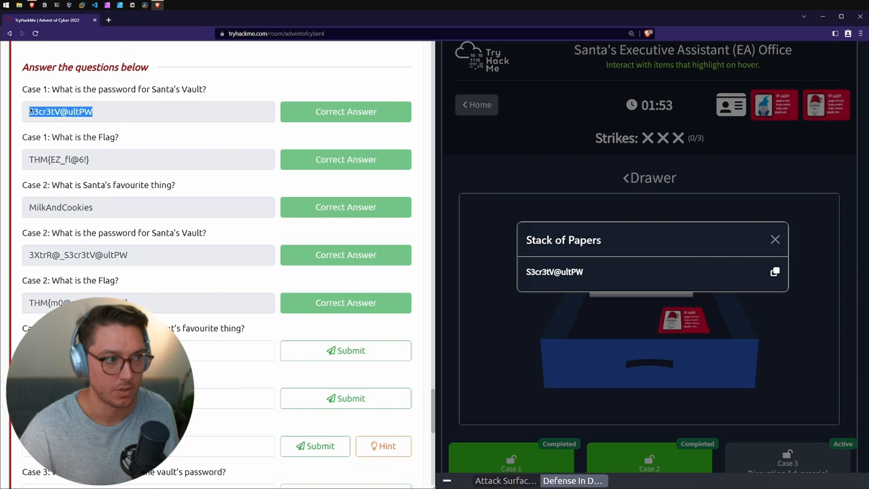
click(774, 239)
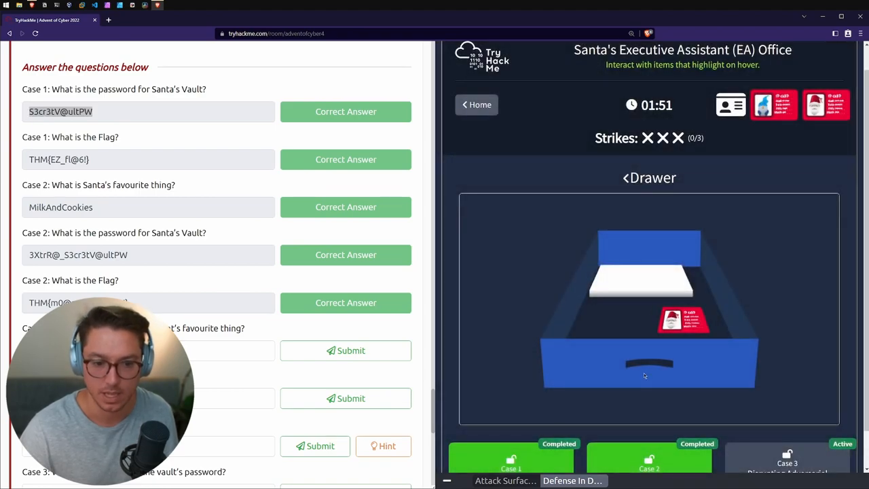
click(476, 105)
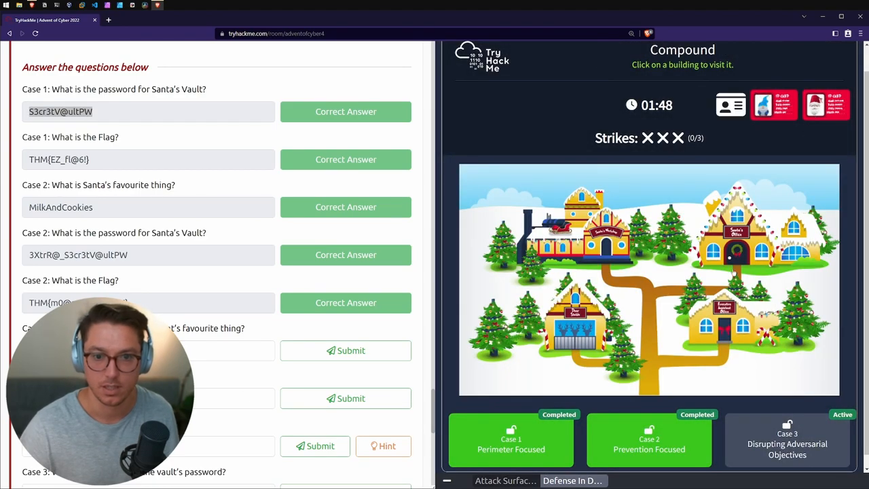
click(731, 228)
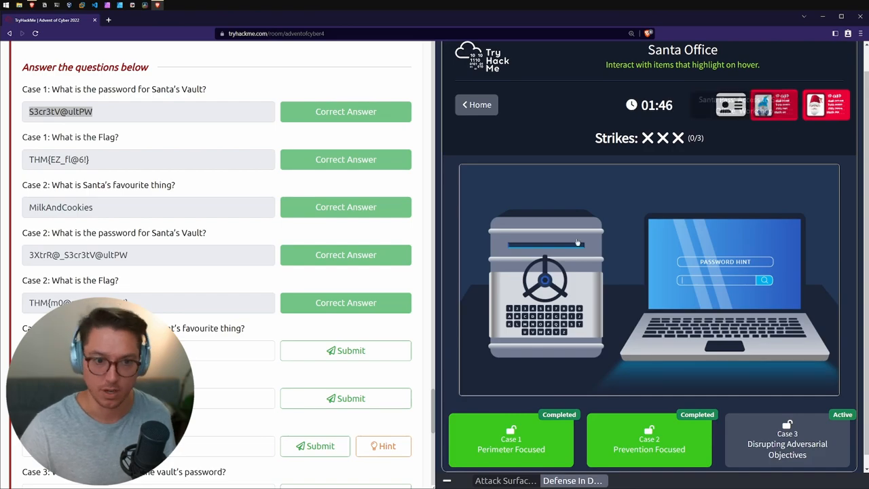
click(724, 272)
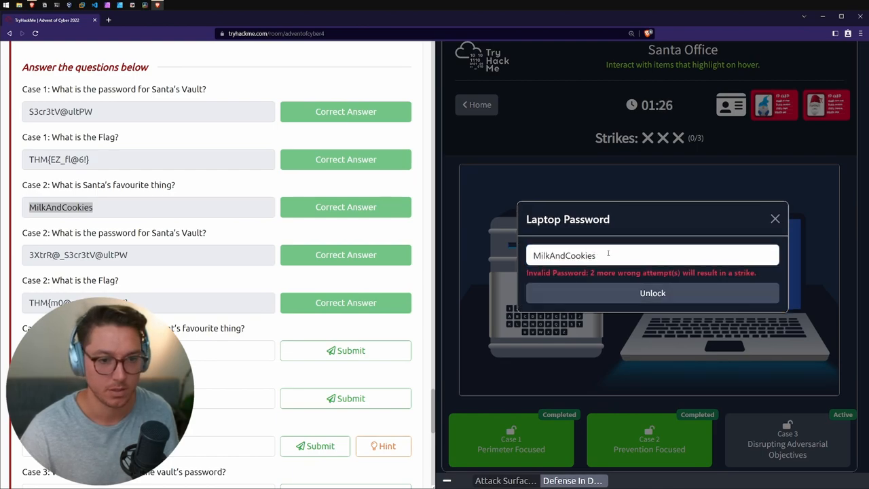
click(774, 217)
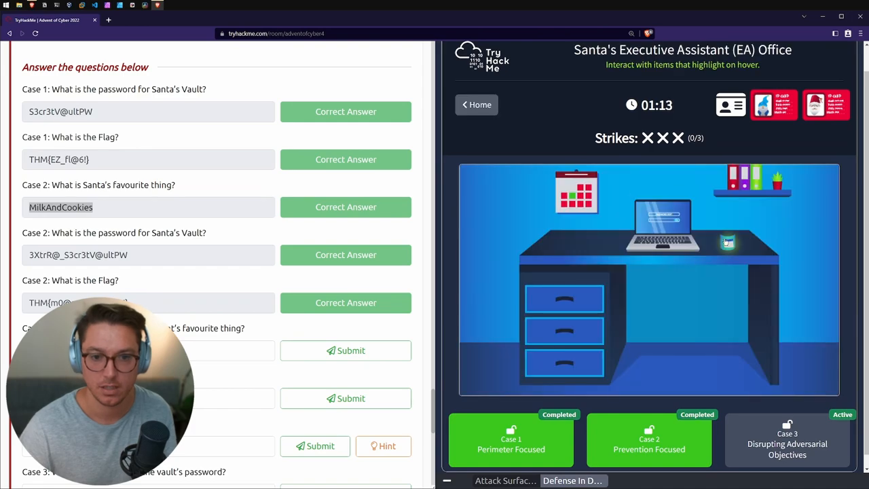
click(660, 224)
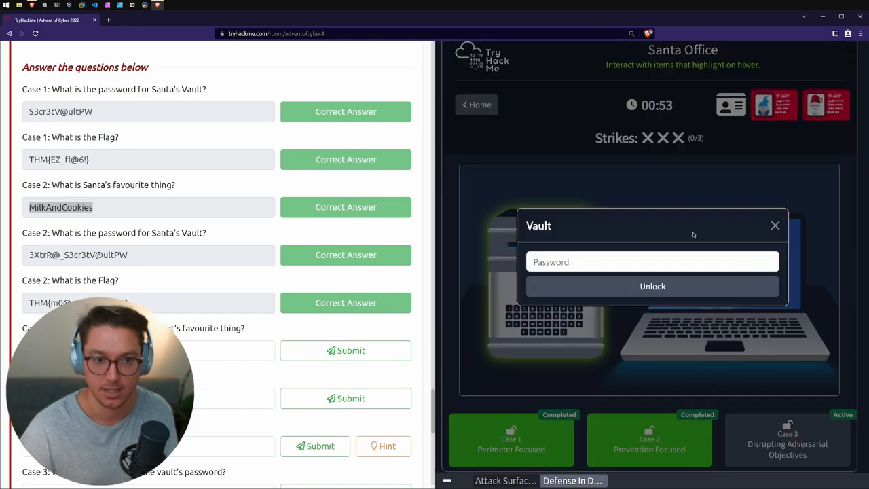
click(775, 225)
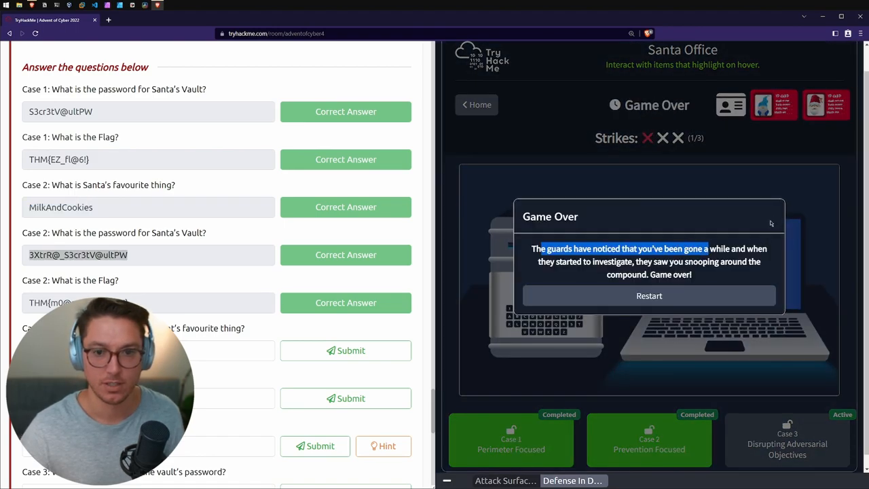
click(649, 296)
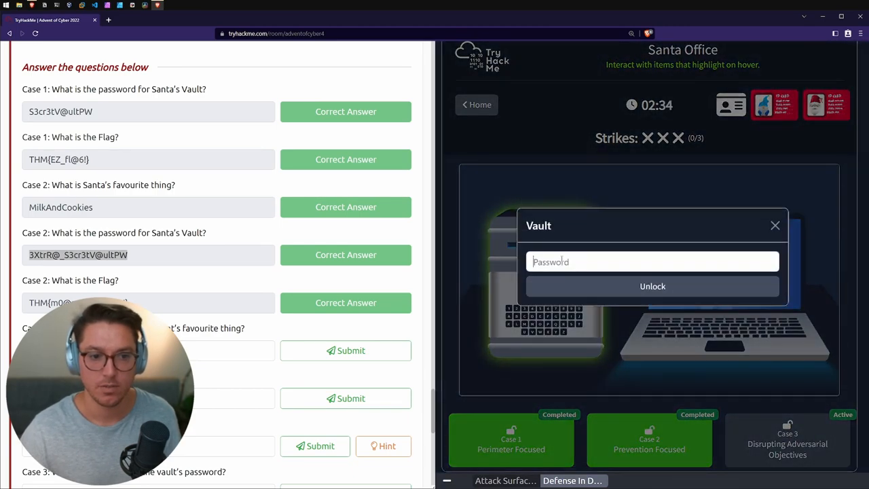
- Try MilkAndCookiesAndBanoffeePie on the laptop, then submit BanoffeePie as the assistant's favourite thing
click(652, 285)
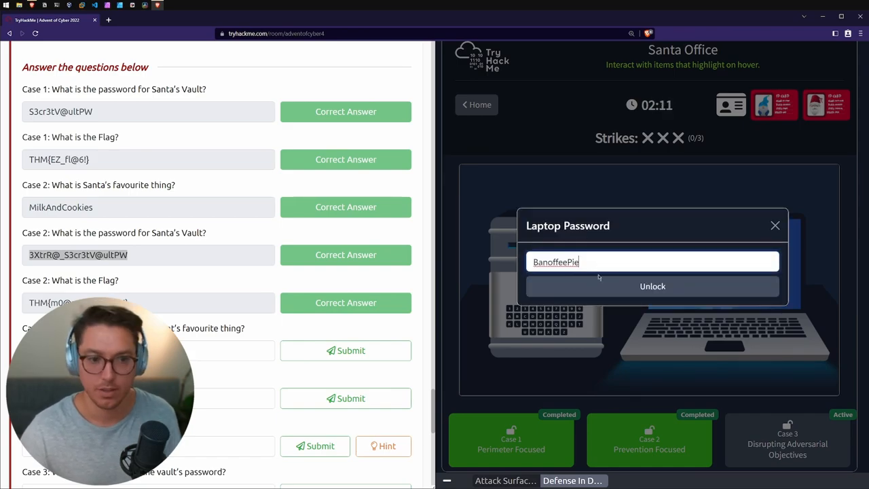
click(652, 286)
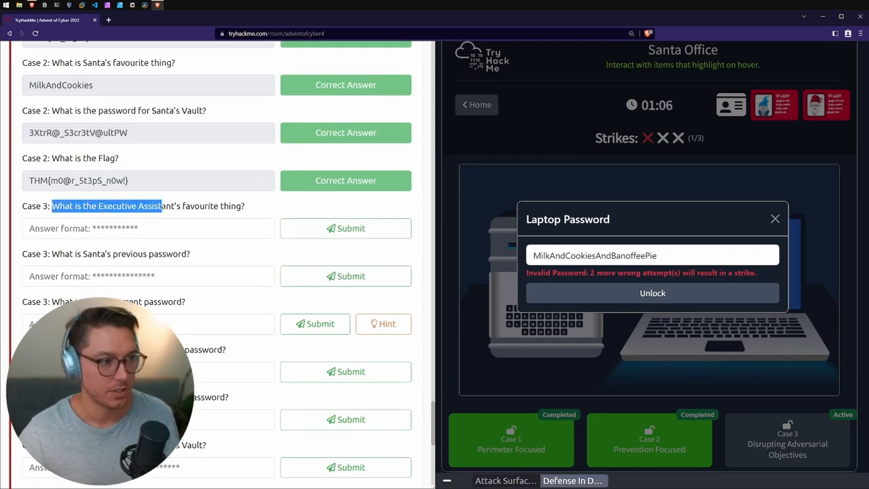
text(BanoffeePie)
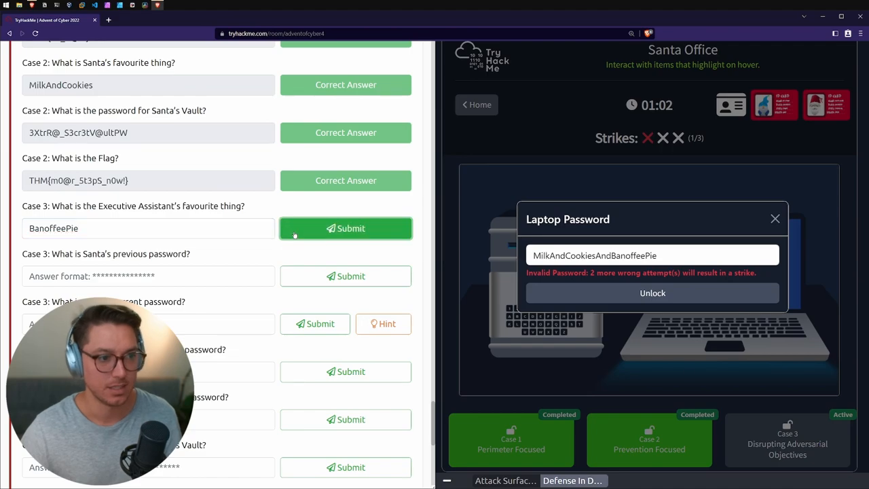
click(345, 229)
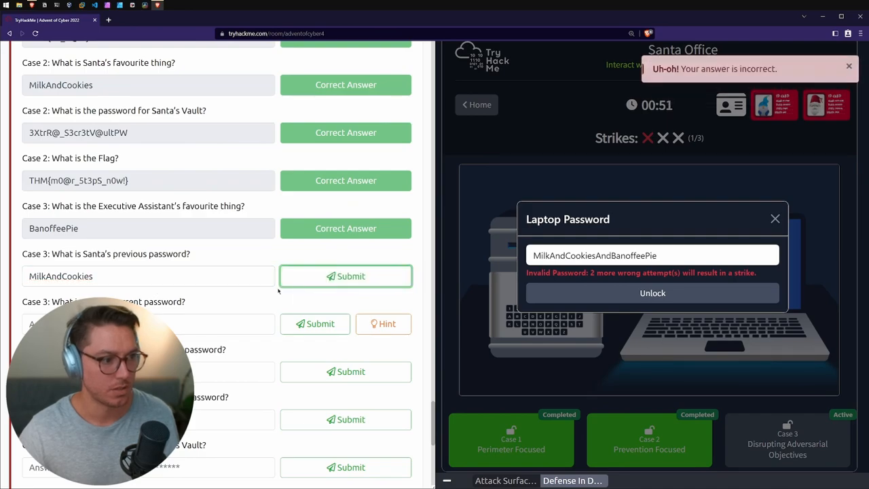
double_click(120, 254)
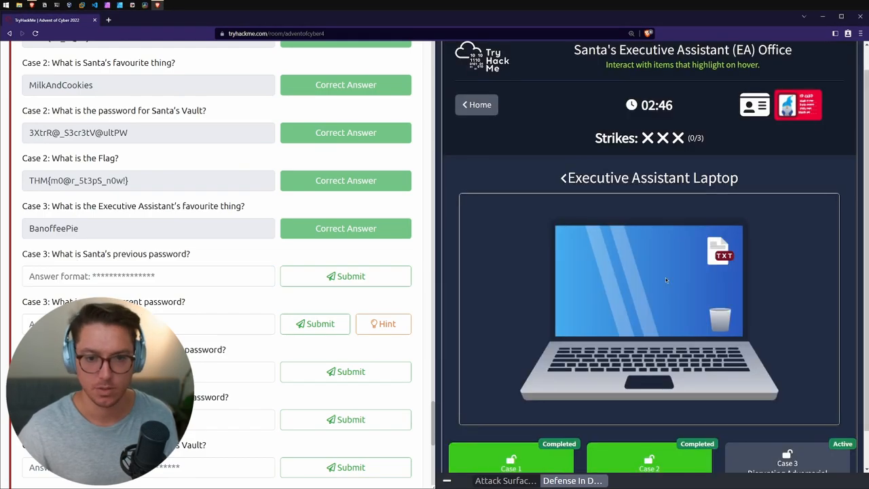
- Read the assistant's TXT files and submit Santa's old password and the second vault password part
click(722, 252)
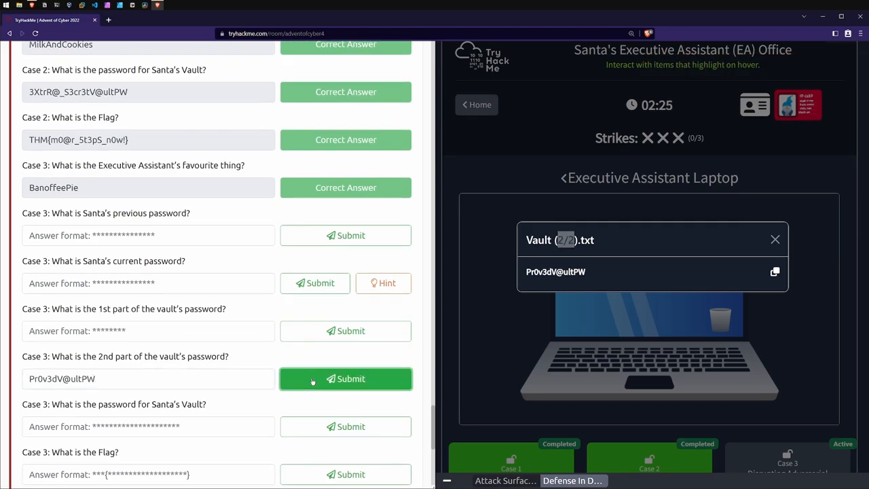
click(345, 378)
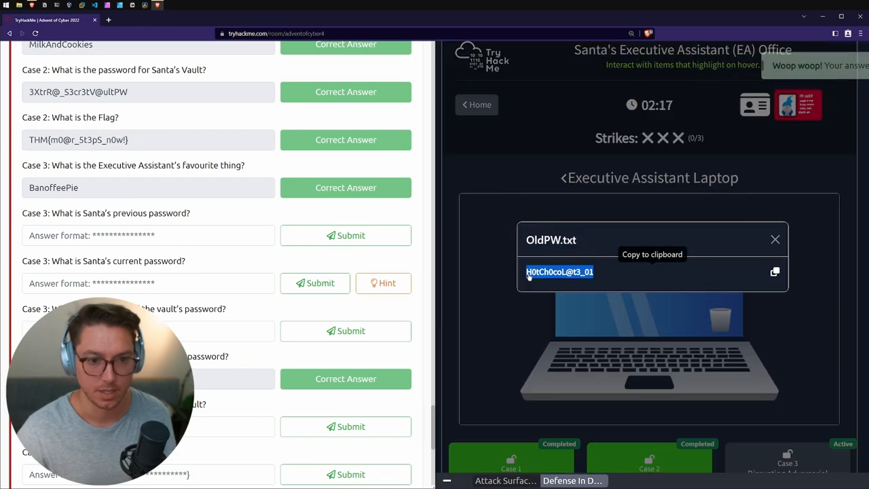
click(774, 272)
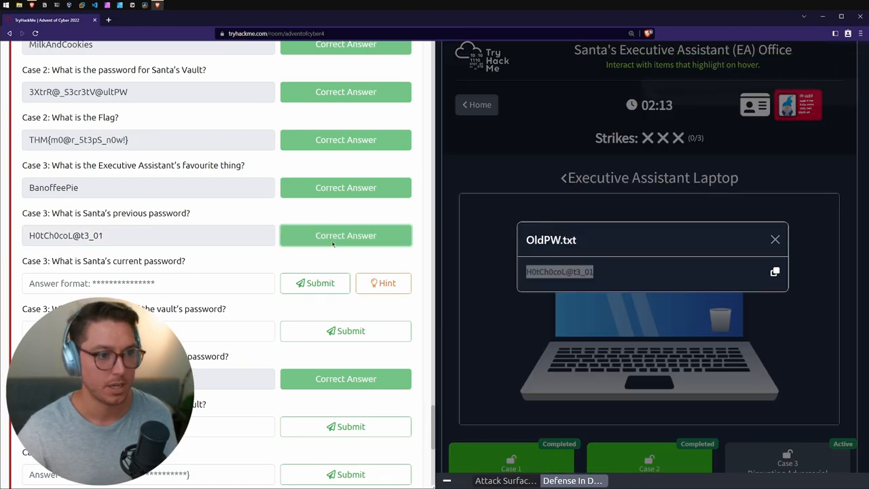
click(774, 239)
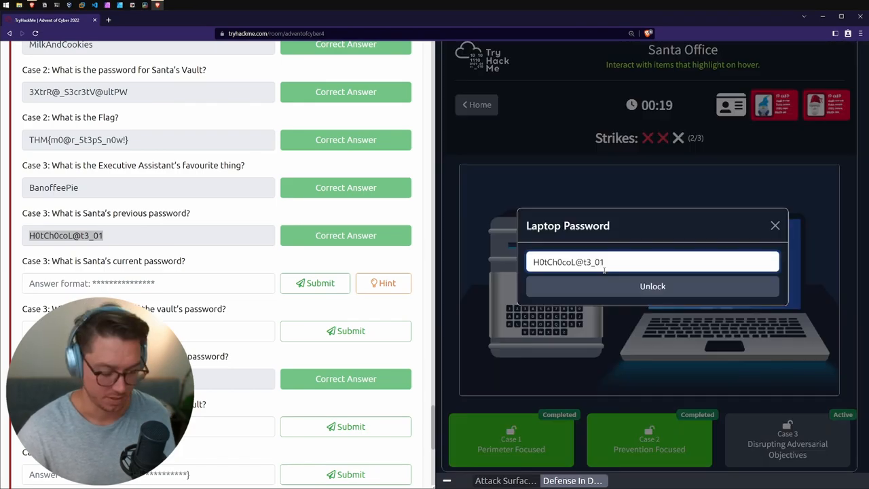
click(652, 285)
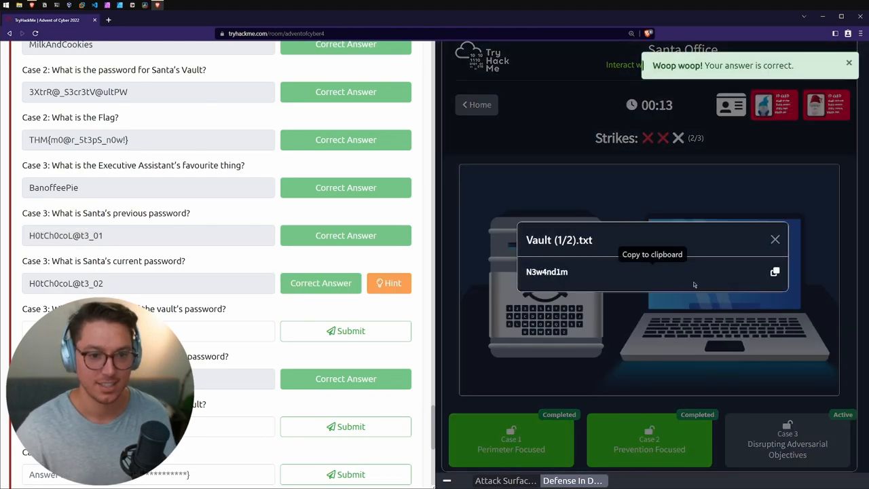
double_click(546, 271)
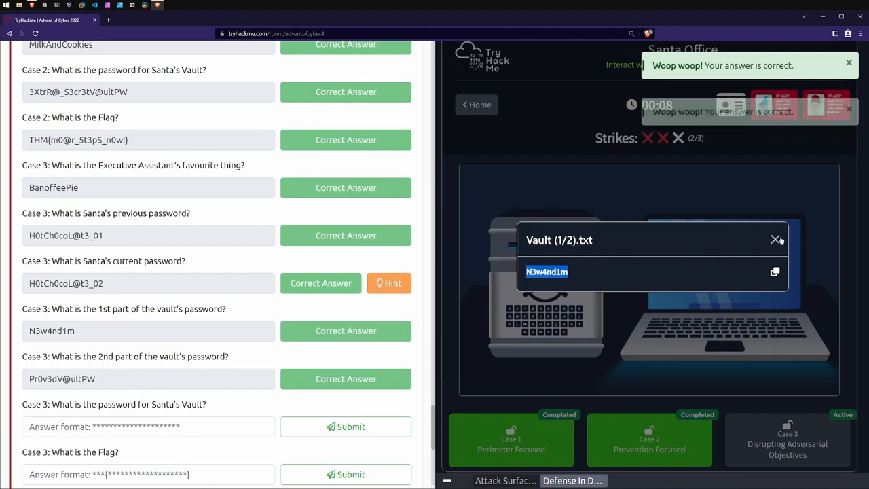
click(777, 239)
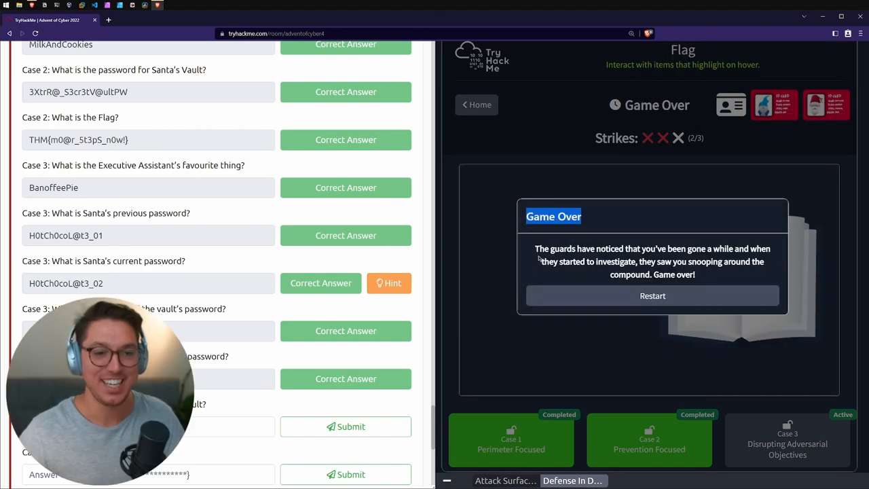
- Restart after Game Over, dismiss the instructions and enter the combined vault password
click(652, 296)
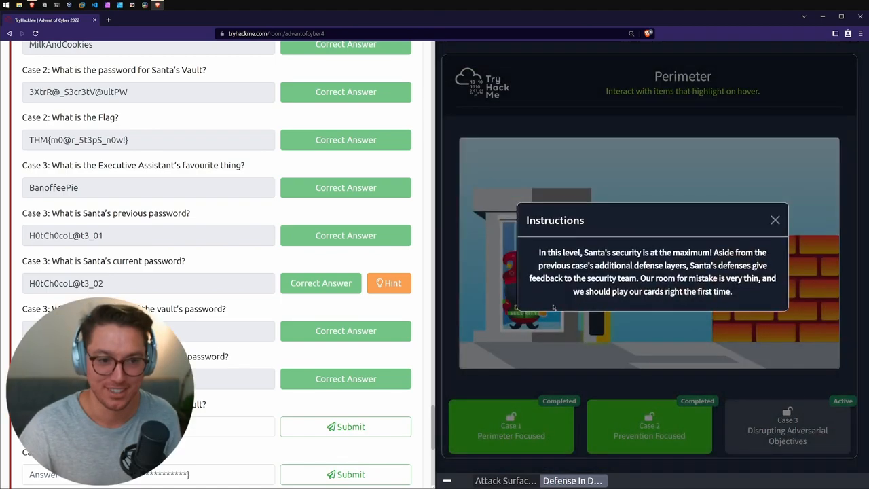
click(774, 220)
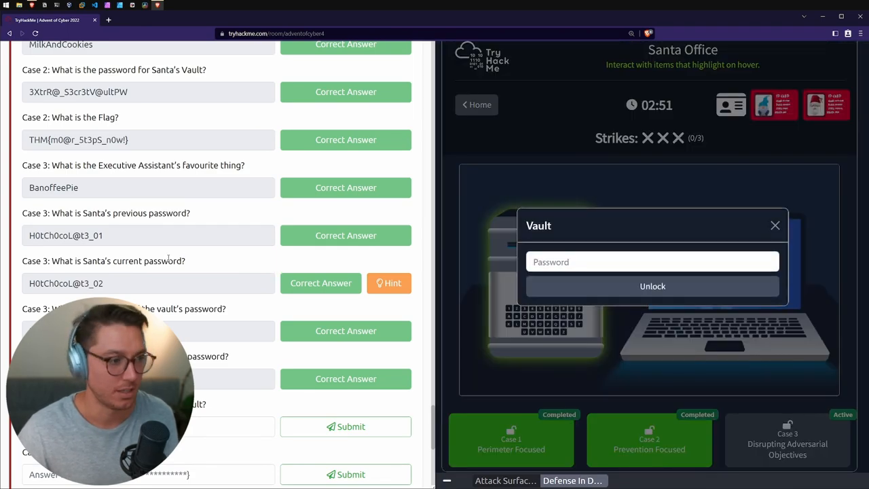
click(652, 285)
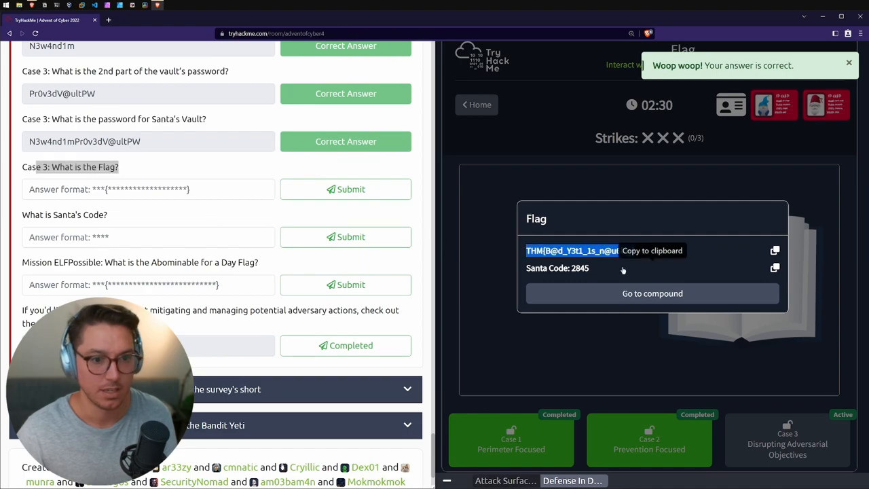
text(THM[B@d_Y3t1_1s_n@u6hty})
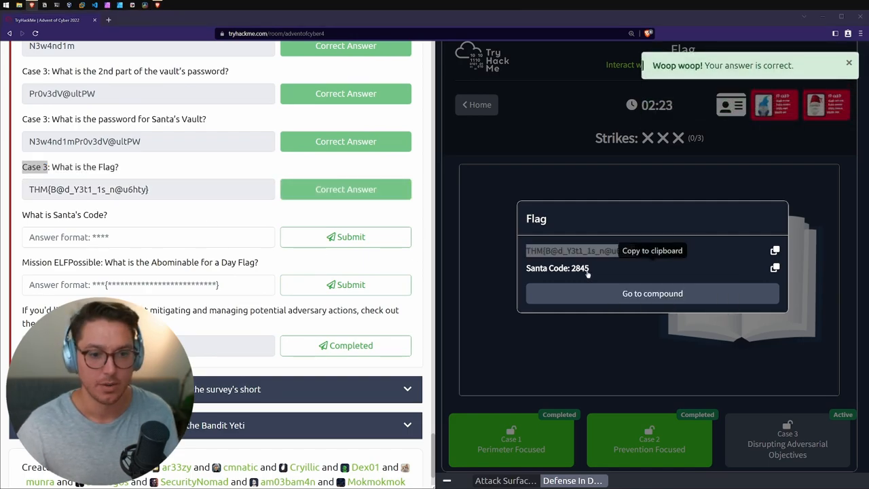
text(2845)
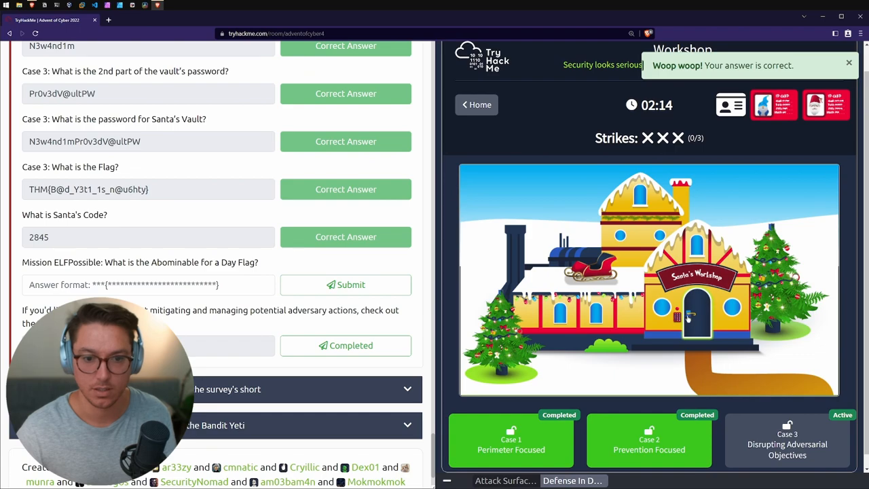
click(677, 311)
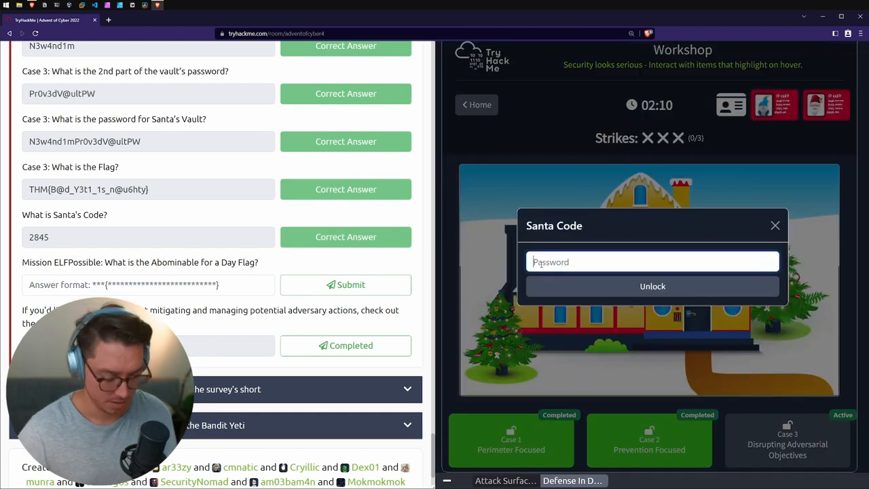
click(774, 225)
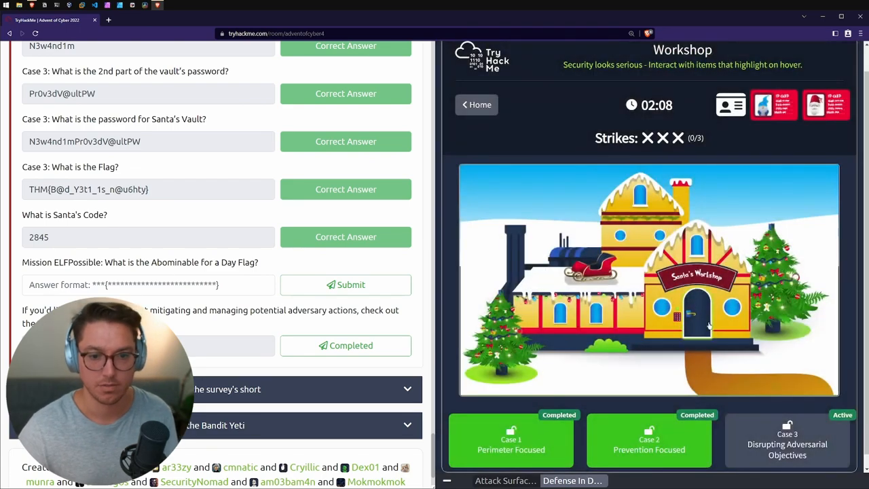